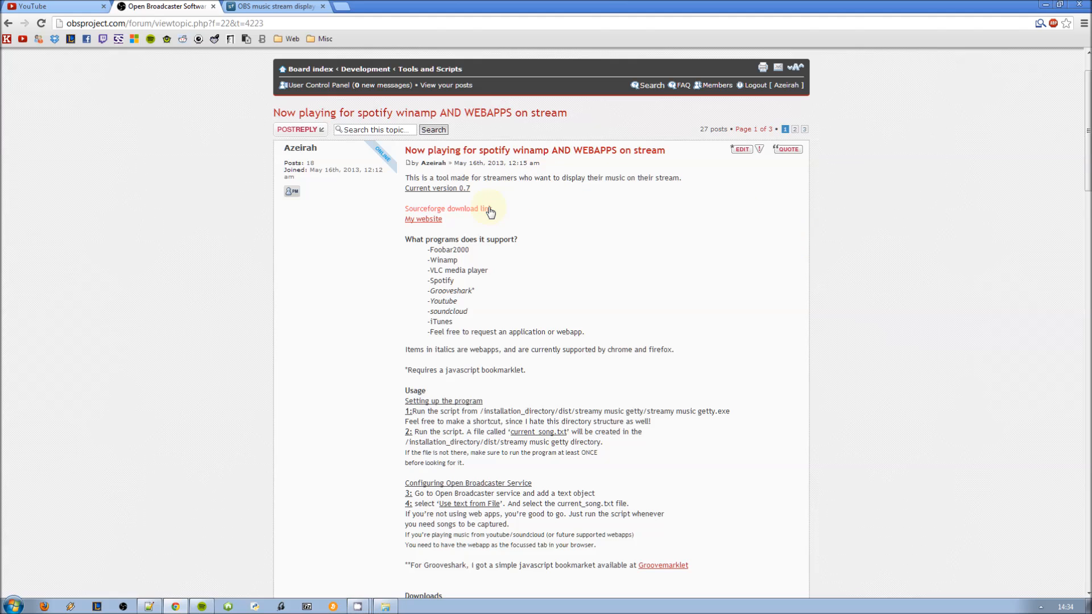
- Download Stream music getter v0.73 from the OBS music stream displayer SourceForge page
left_click(448, 209)
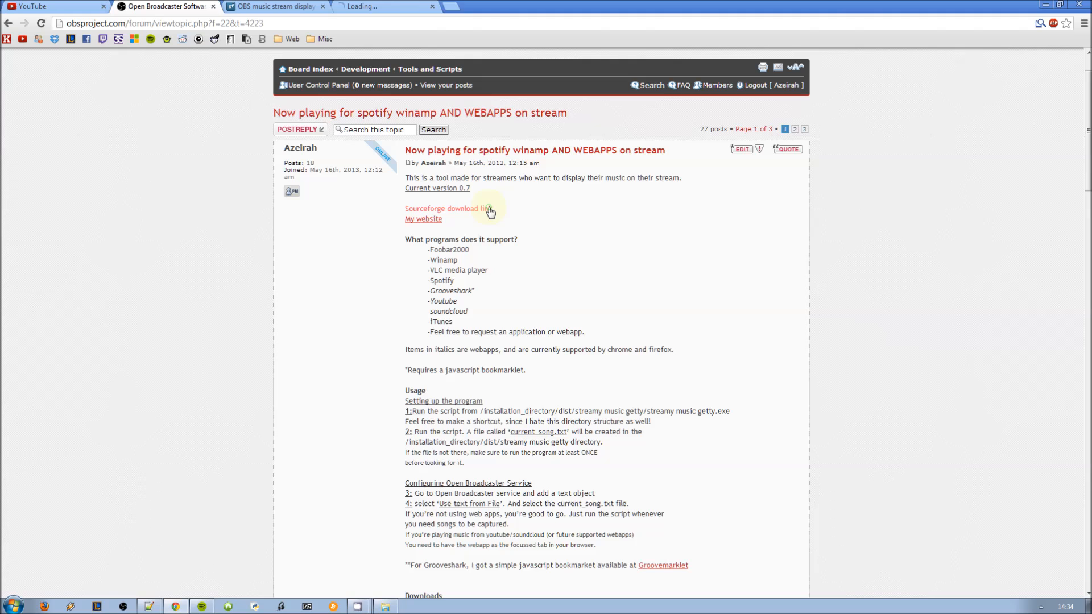
left_click(447, 208)
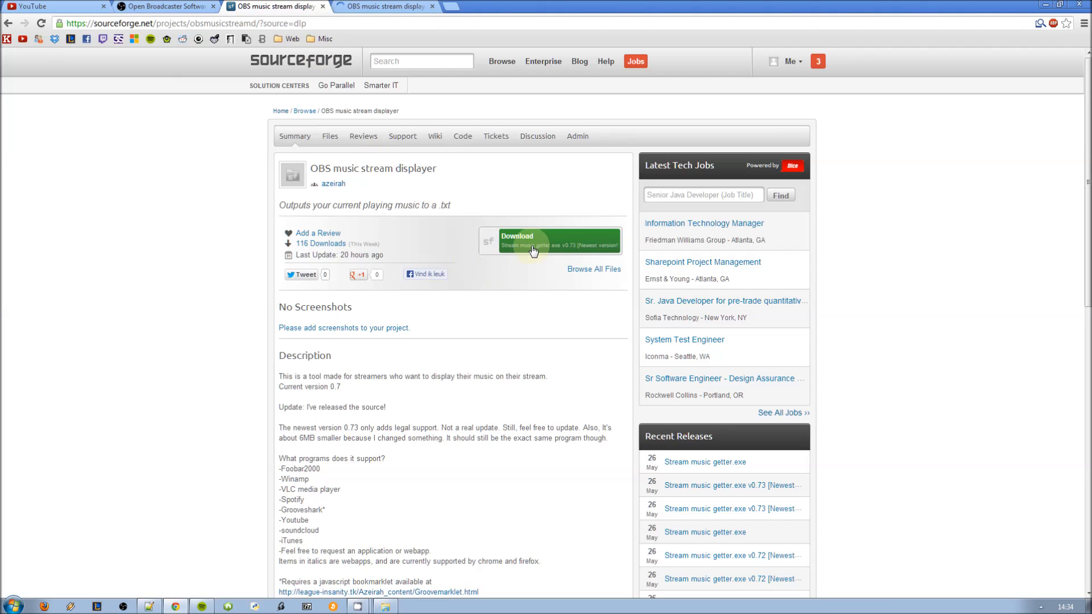
left_click(533, 249)
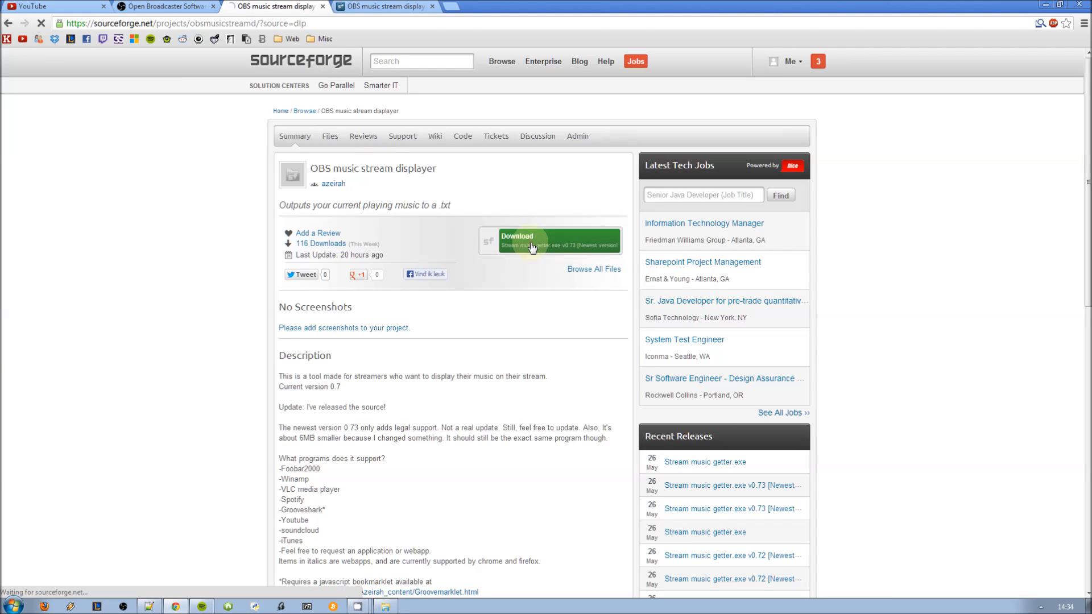
left_click(550, 240)
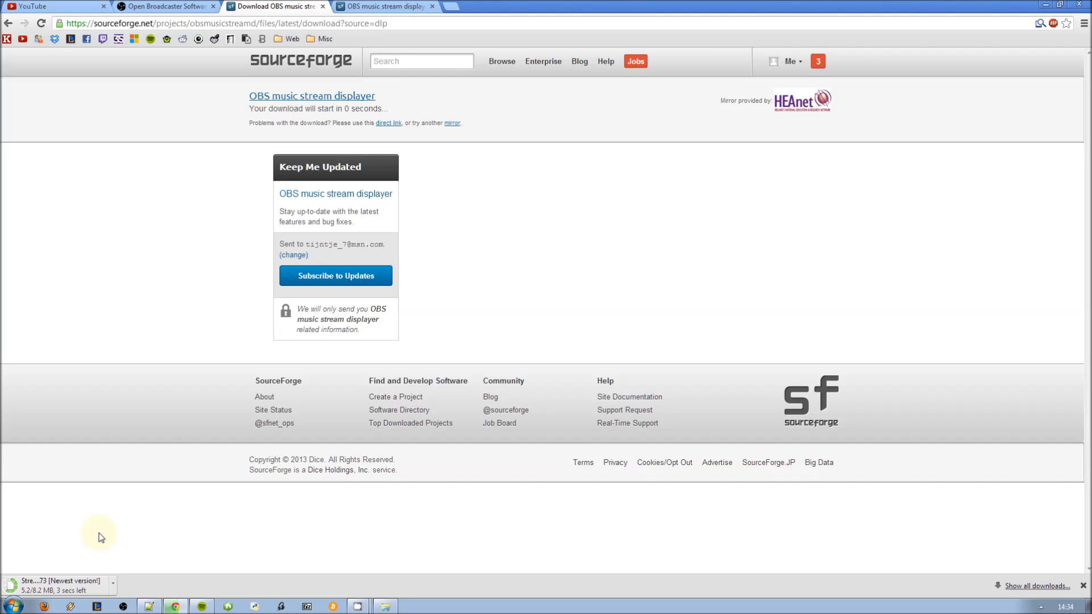
mouse_move(117, 559)
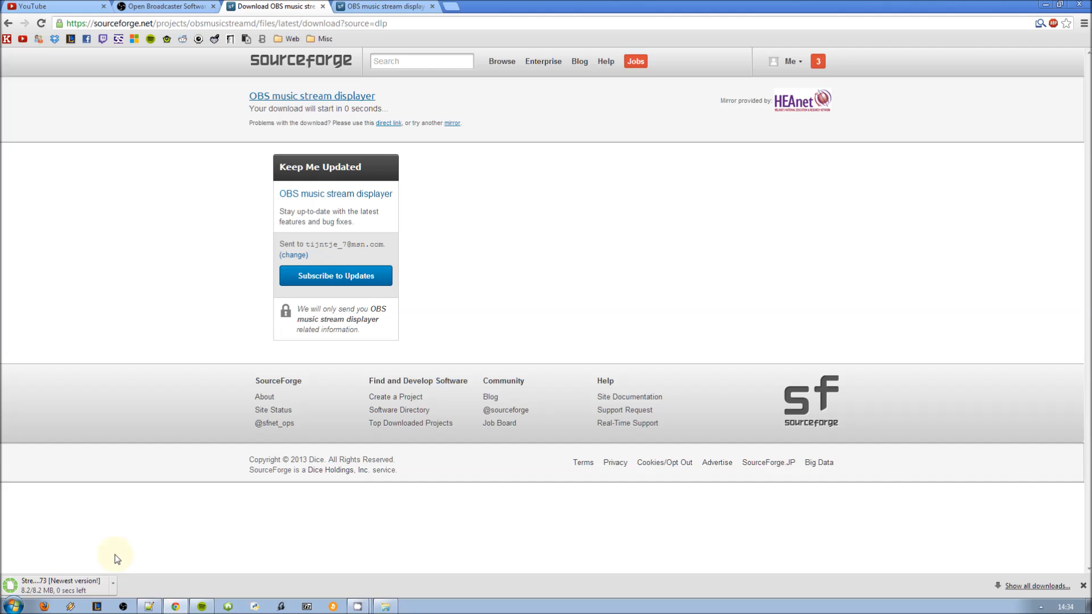
- Extract the v0.73 archive into Downloads with 7-Zip and open its Program folder
left_click(112, 585)
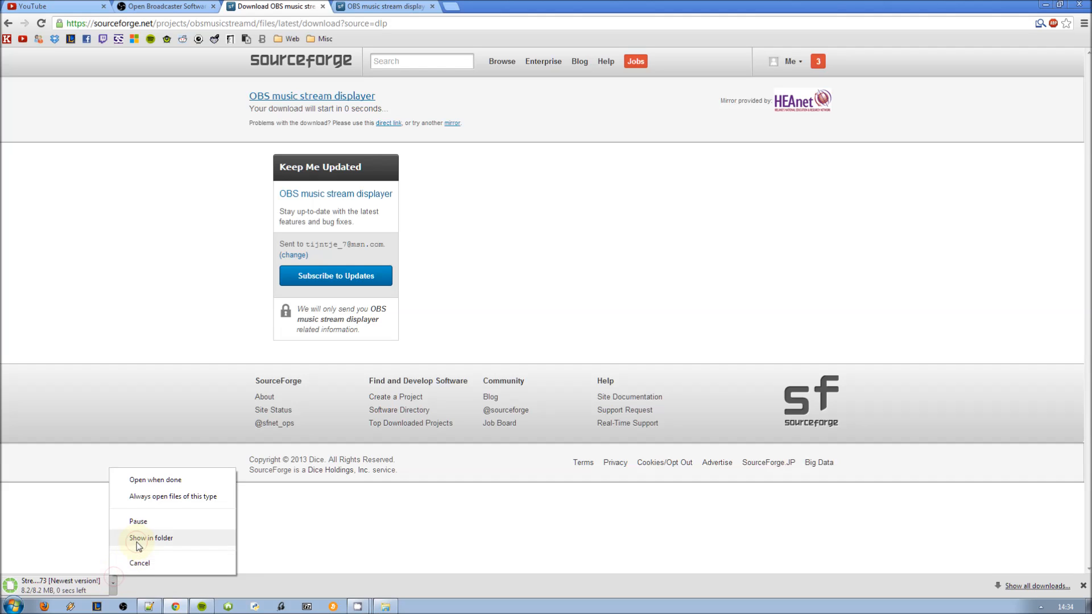
left_click(149, 537)
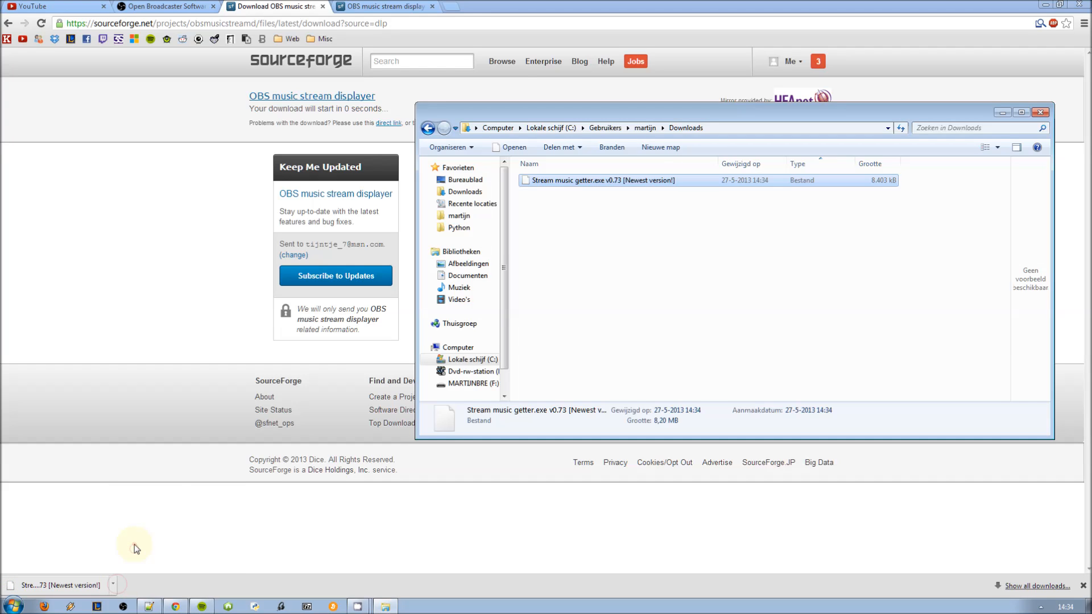
right_click(596, 180)
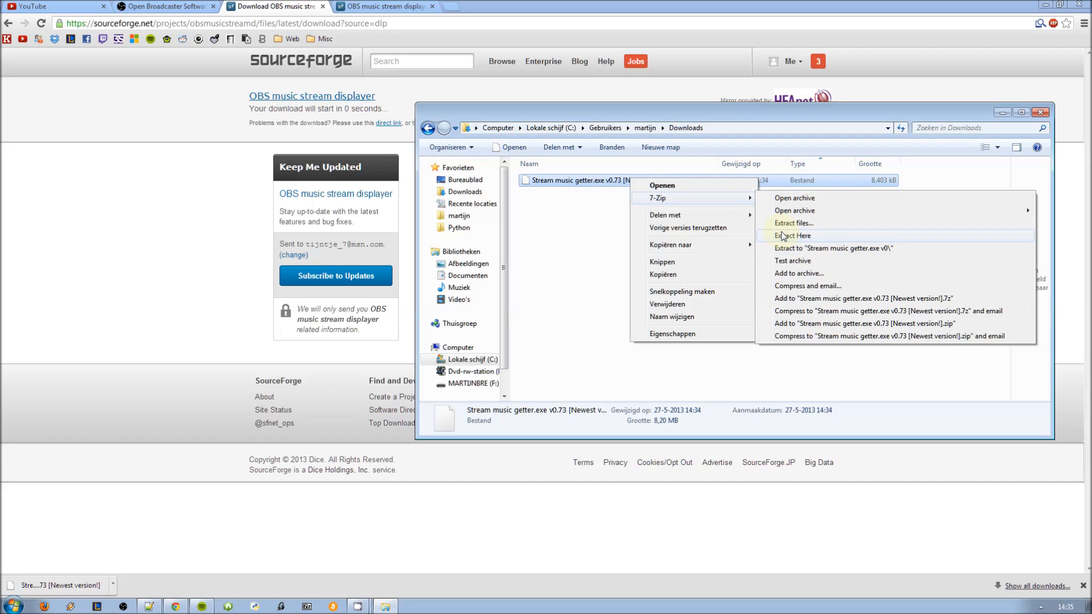
left_click(661, 271)
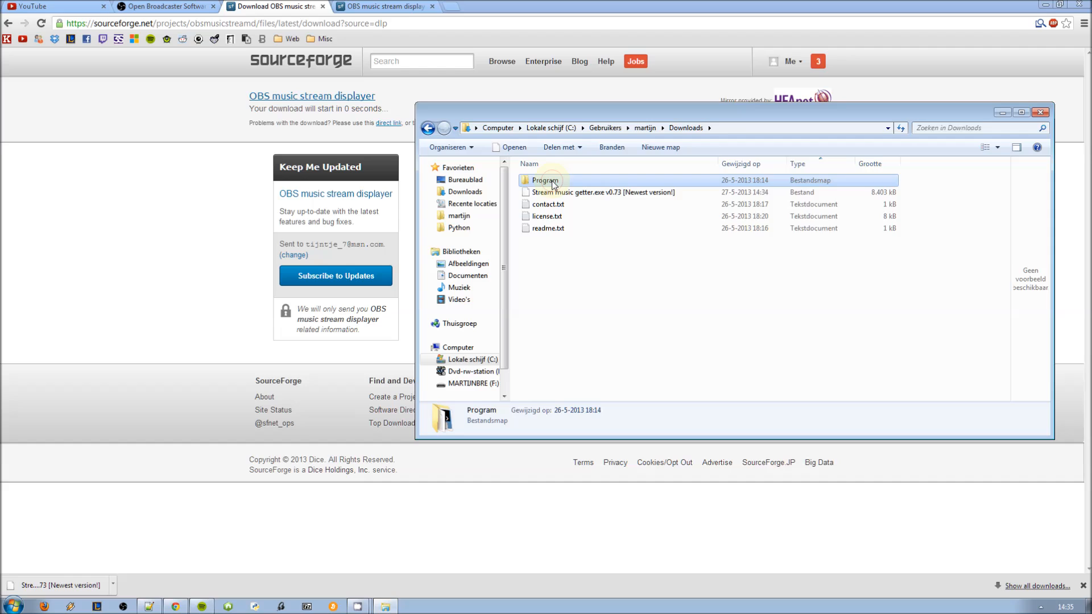
double_click(545, 180)
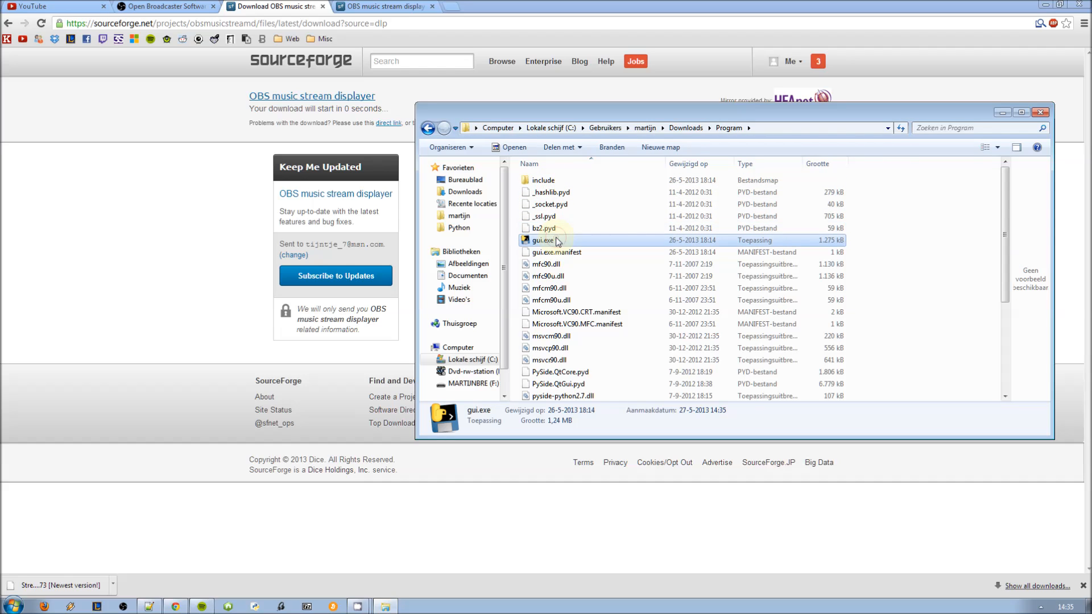
- Run gui.exe and capture Sonata Arctica's The End Of This Chapter from Spotify, then stop
double_click(542, 240)
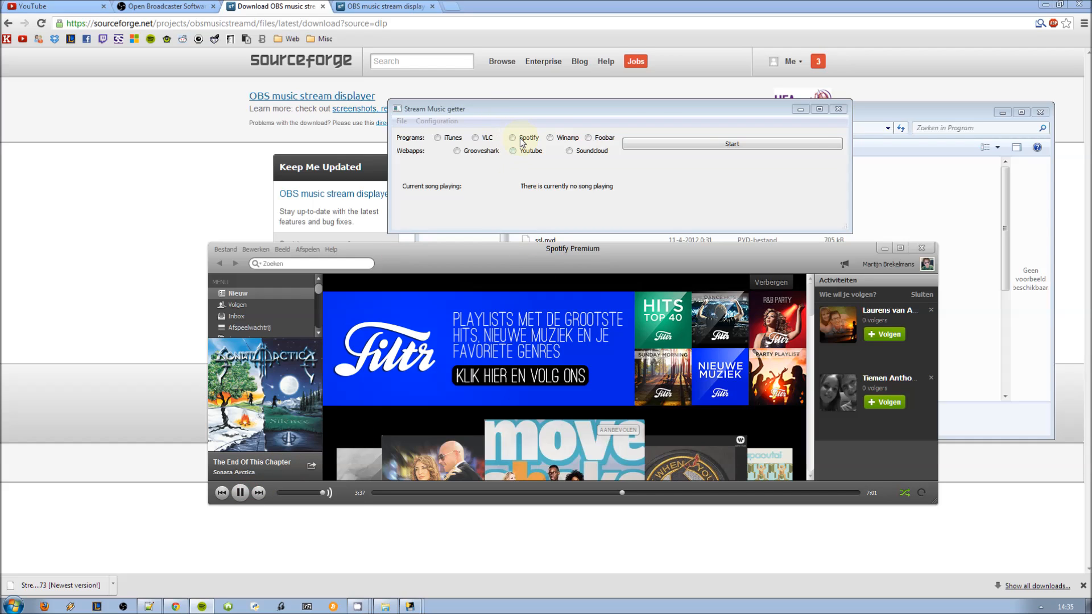
left_click(732, 144)
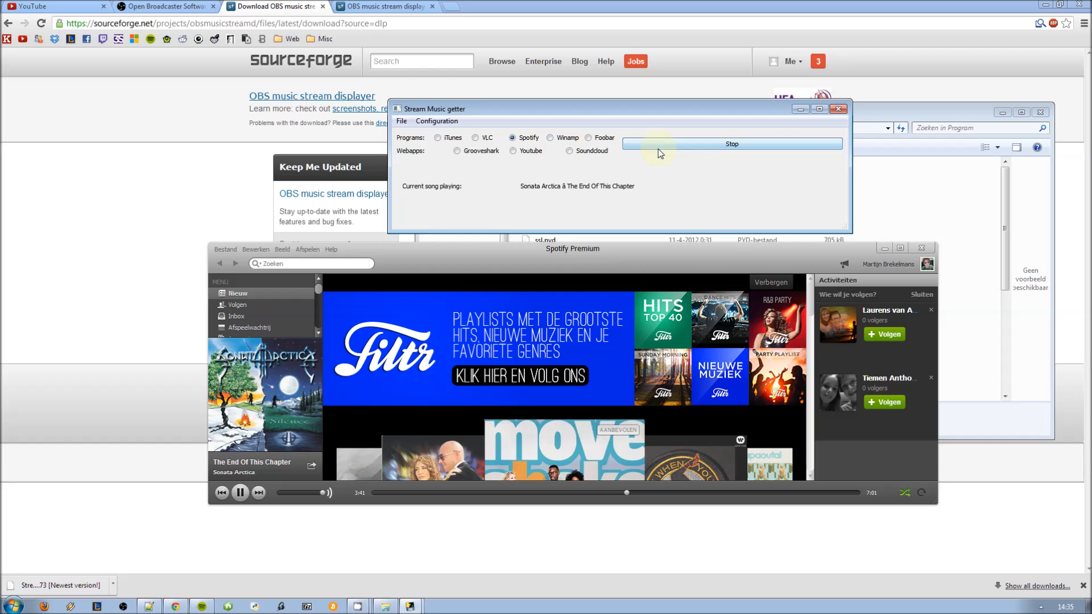
mouse_move(655, 149)
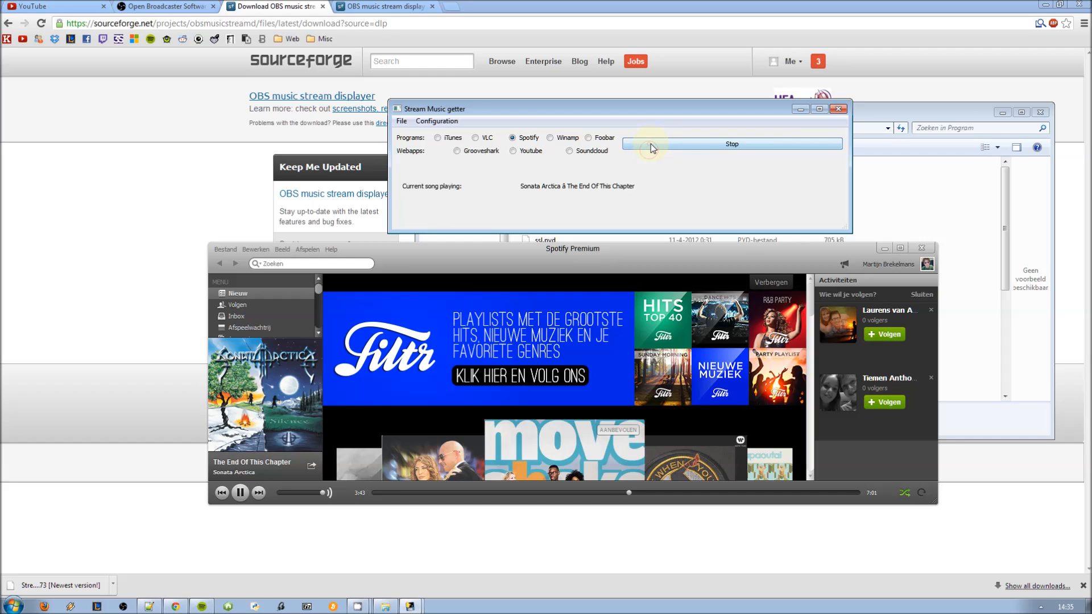
left_click(731, 144)
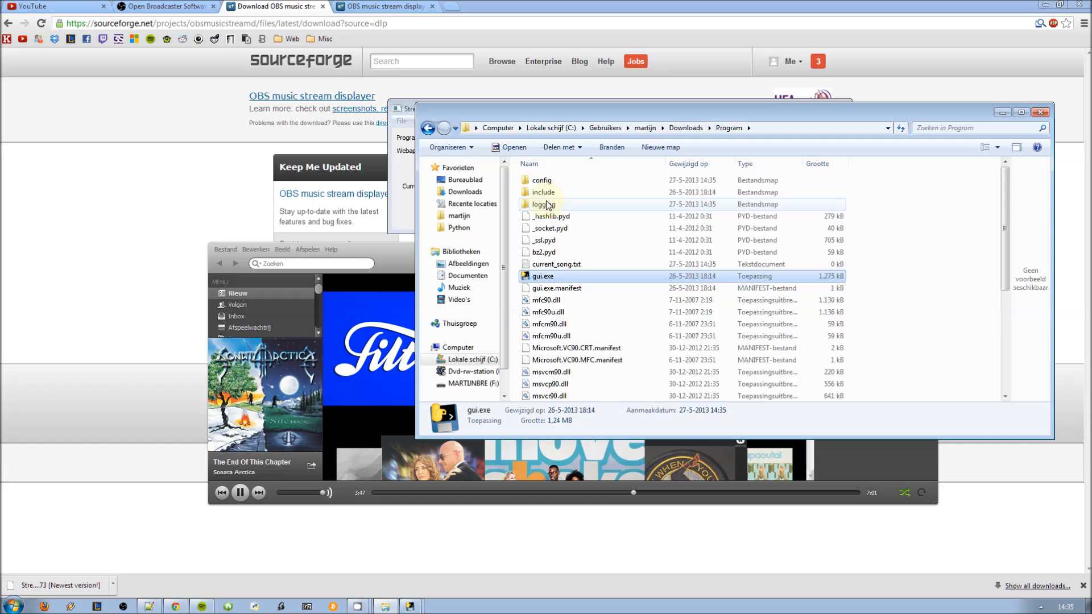
- Restart capture, view current_song.txt showing the Sonata Arctica title, then stop capturing
double_click(555, 264)
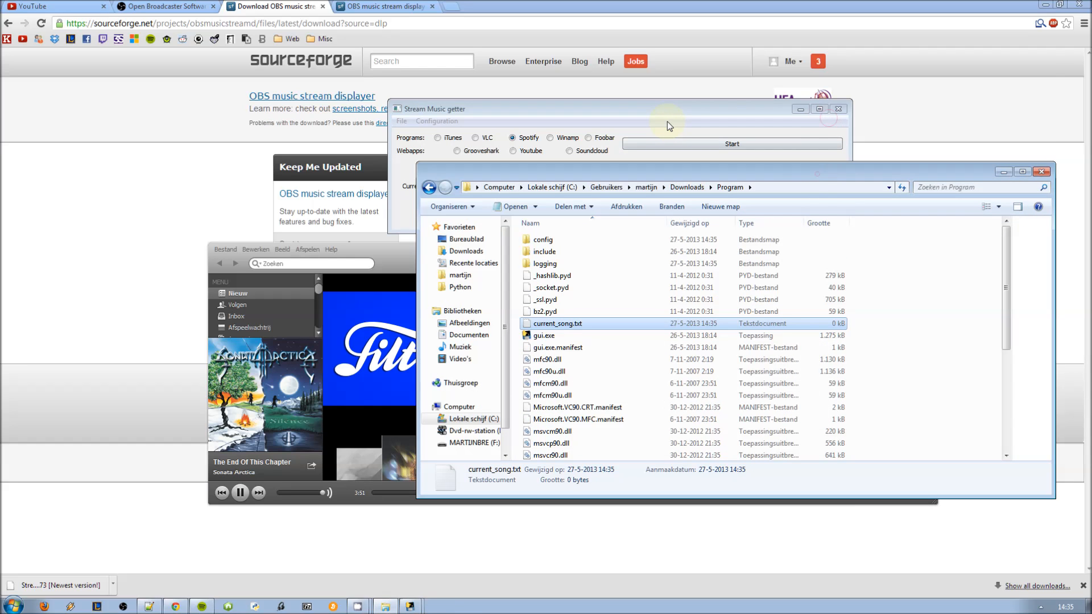
left_click(731, 143)
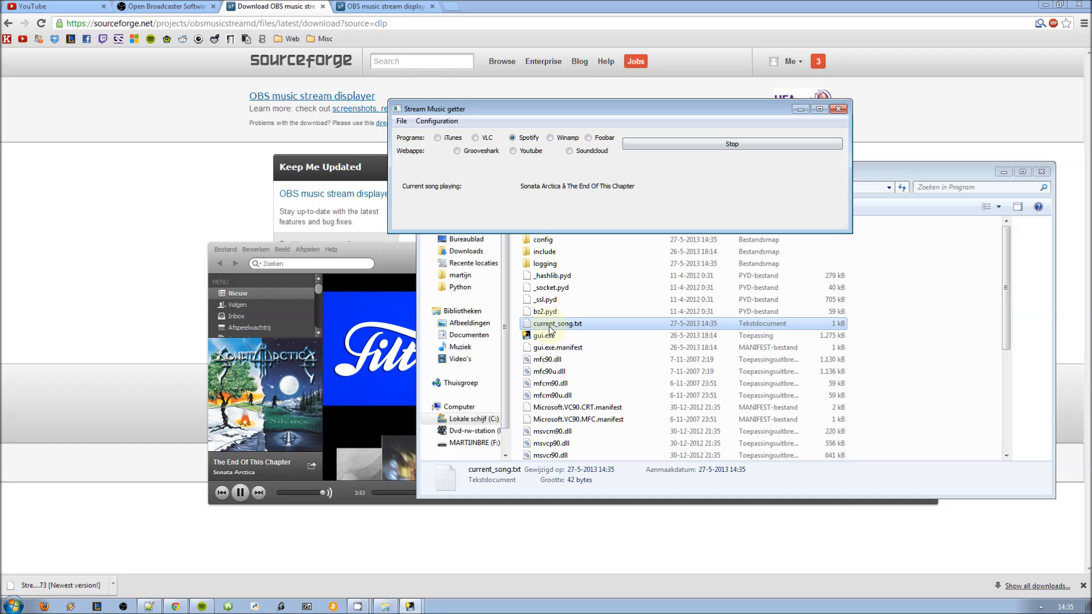
double_click(558, 323)
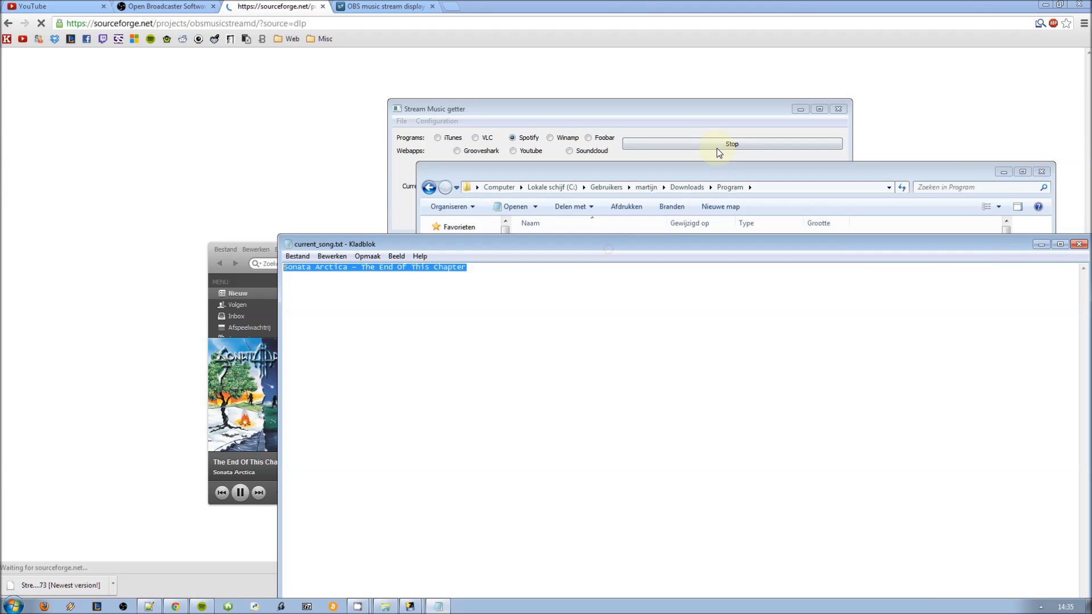
left_click(732, 144)
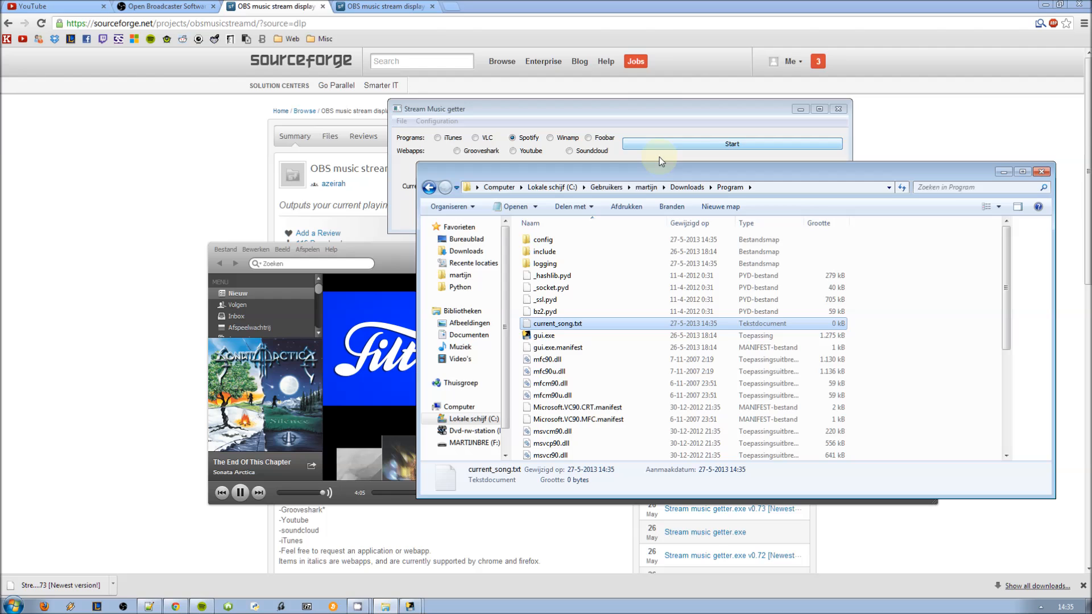
- Pause Spotify and capture the YouTube video Majora - Odolwa and the Deku (REDUX)
left_click(320, 291)
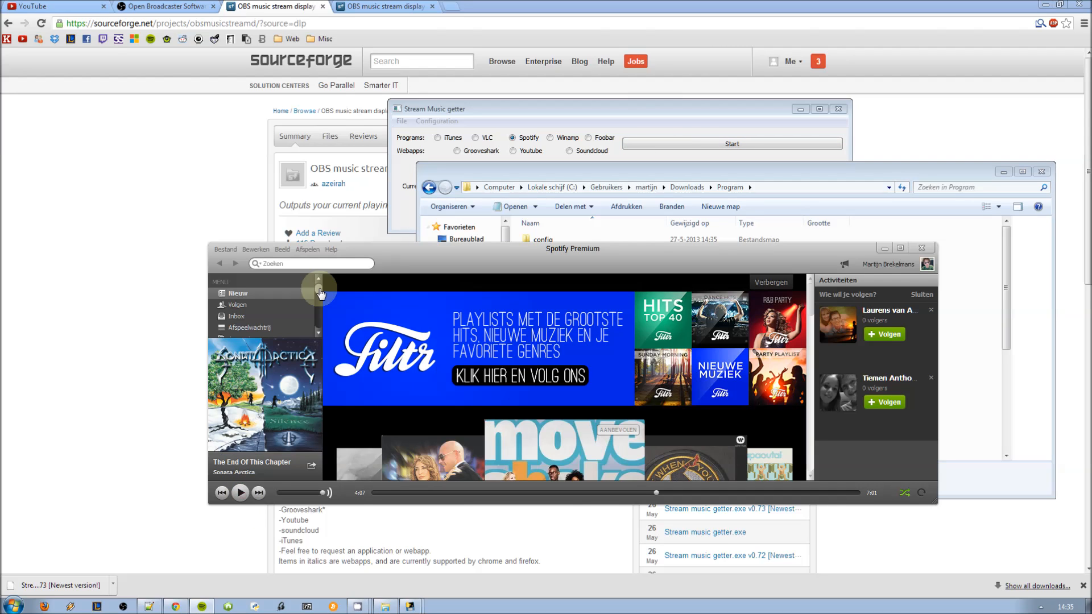
left_click(52, 6)
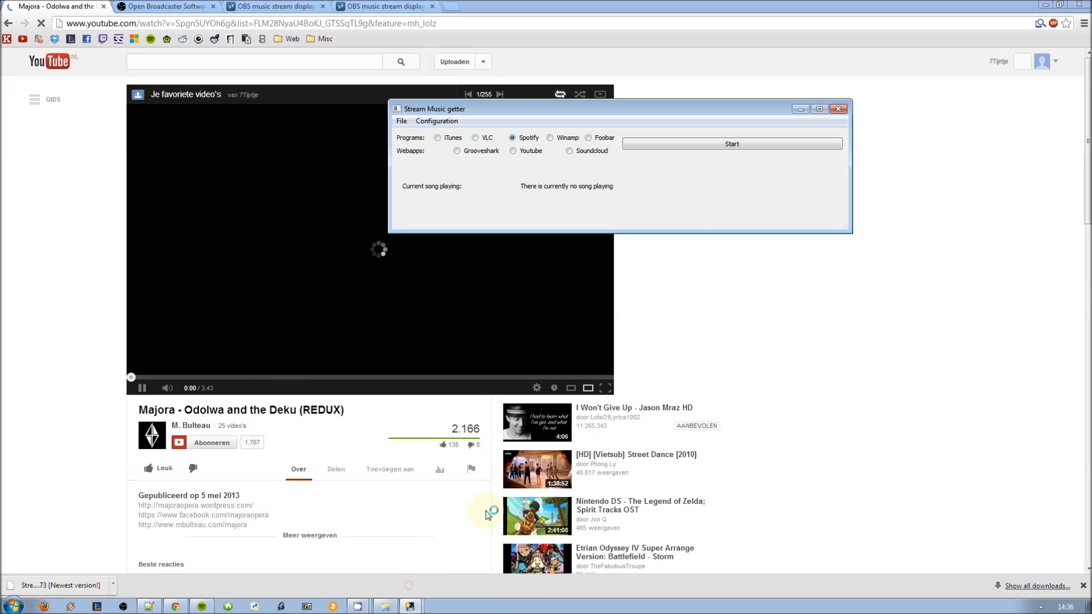
left_click(732, 143)
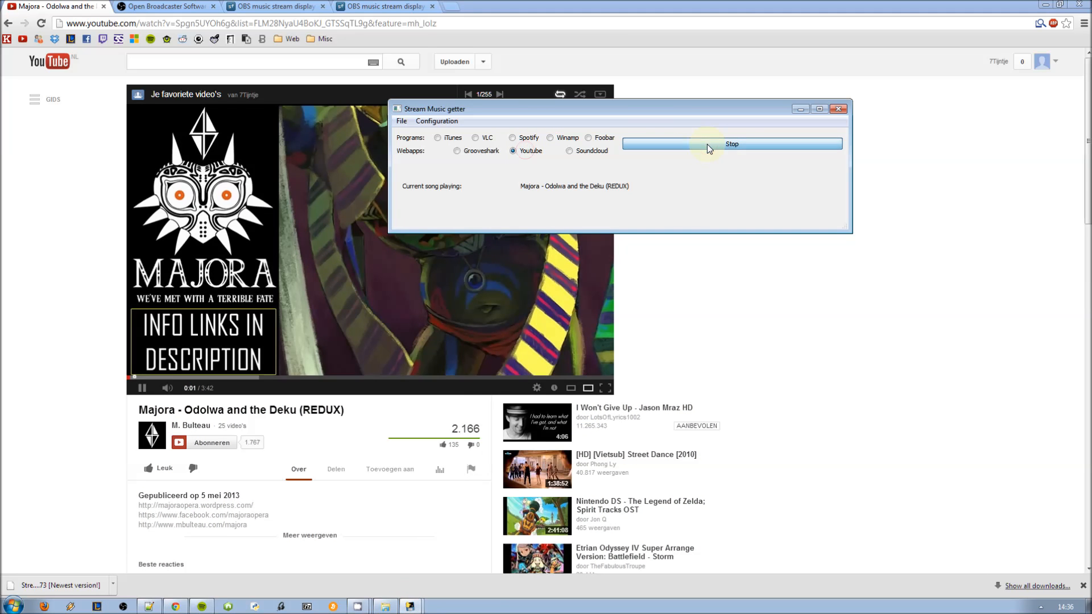
mouse_move(642, 186)
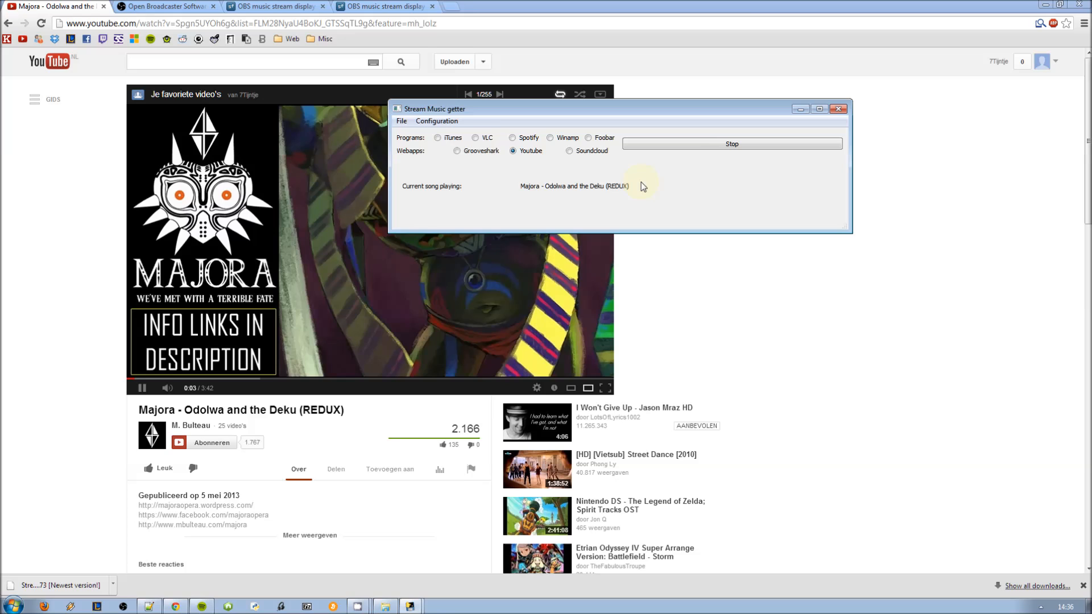
left_click(383, 604)
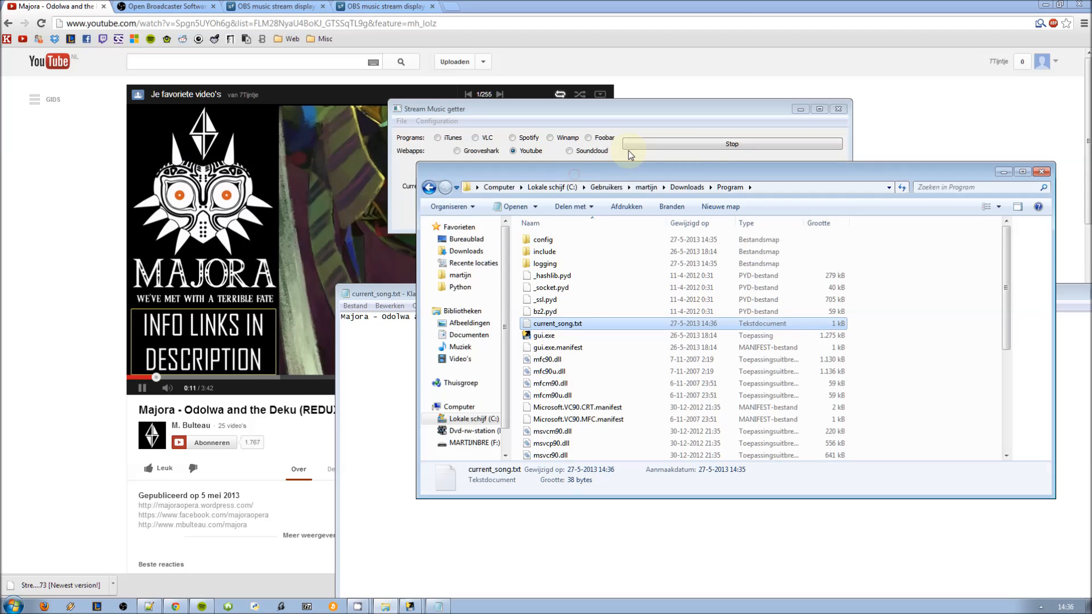
- Stop the YouTube capture, check the gui.exe console log, and return to the forum instructions
left_click(385, 6)
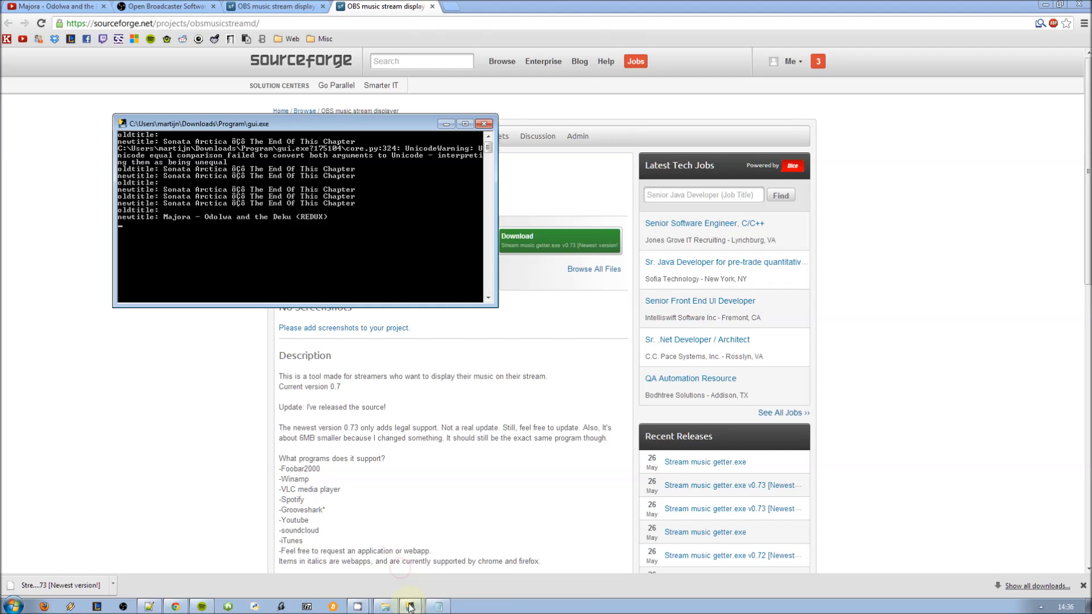
left_click(410, 606)
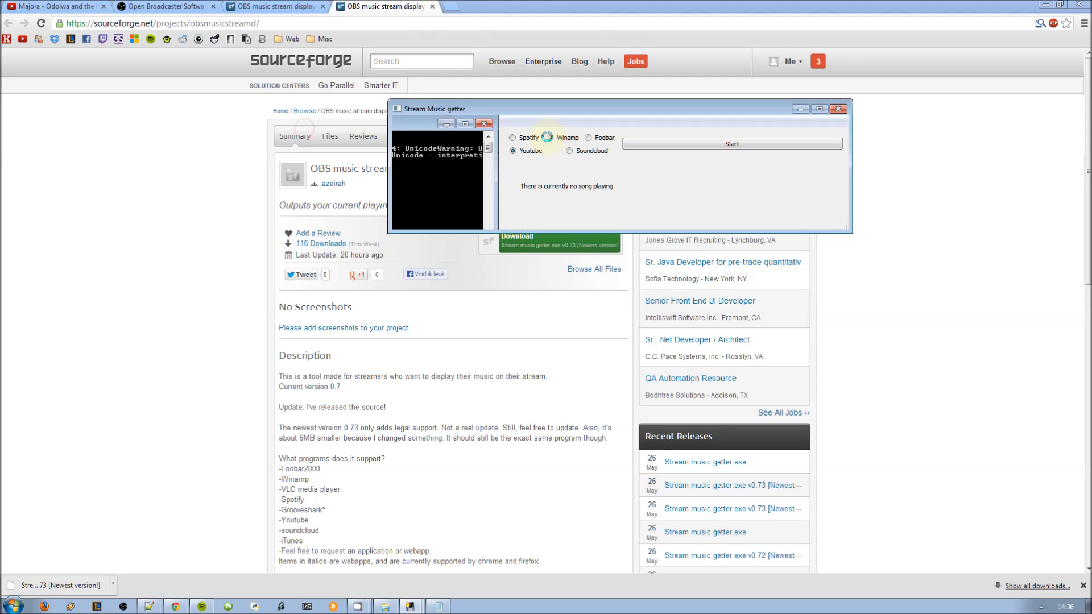
left_click(730, 143)
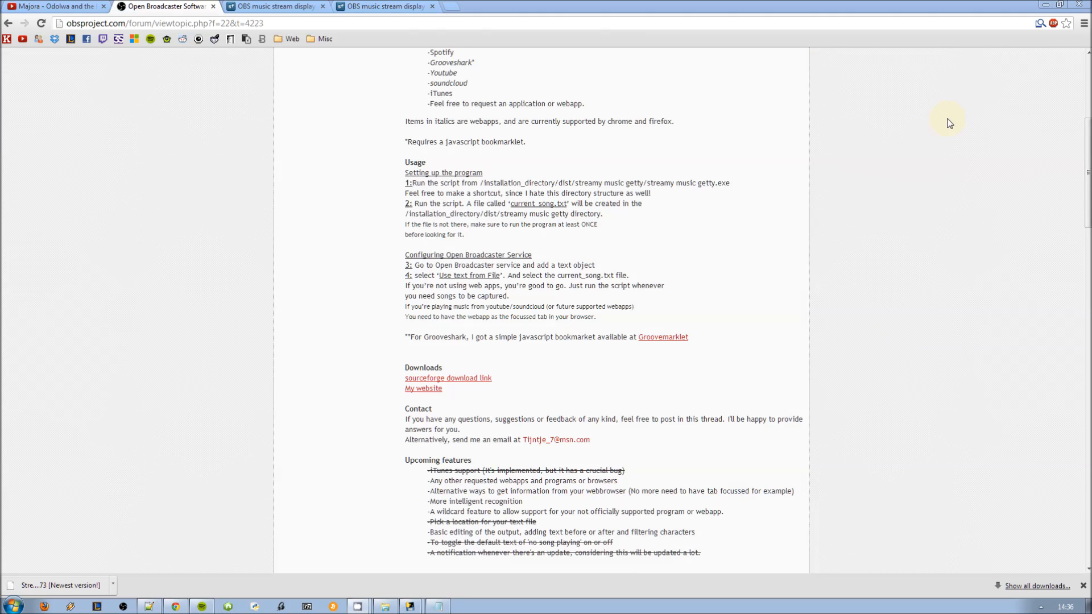
mouse_move(410, 605)
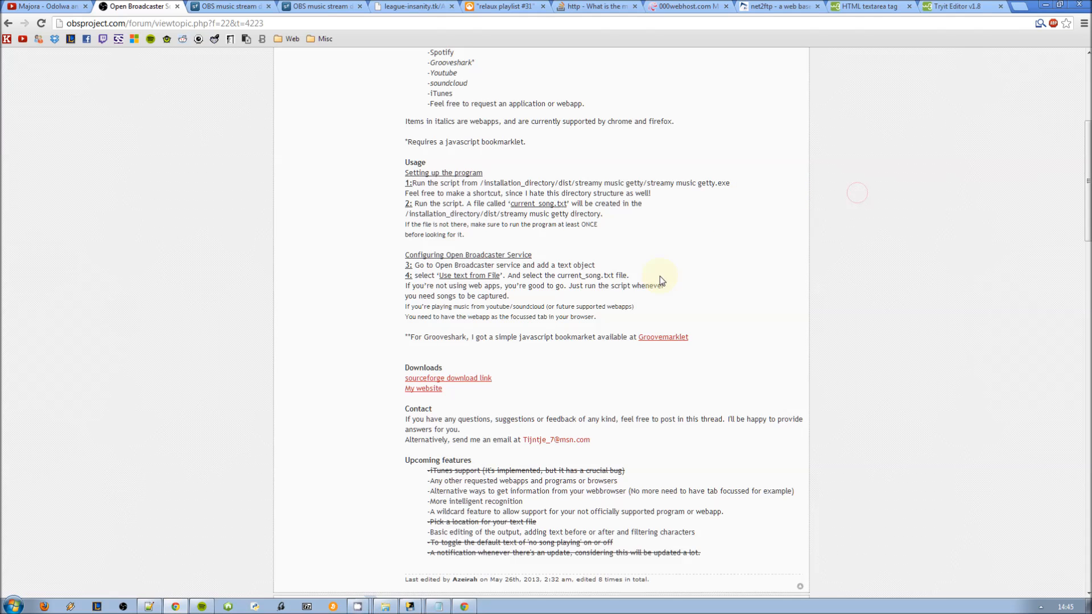
mouse_move(409, 335)
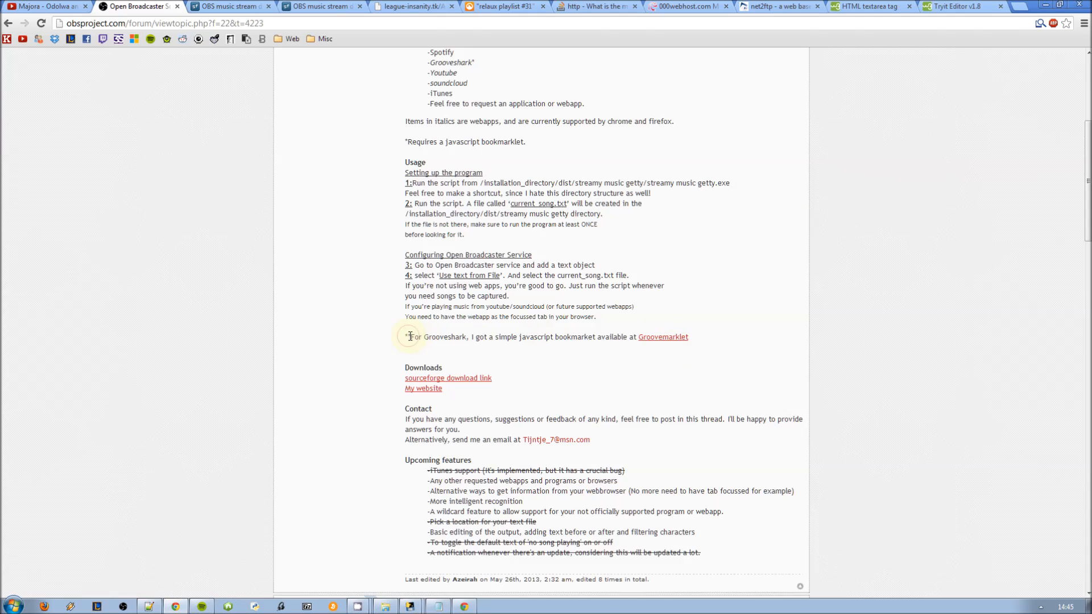
- Switch from the forum post to the Grooveshark relaux playlist #31 tab
double_click(445, 337)
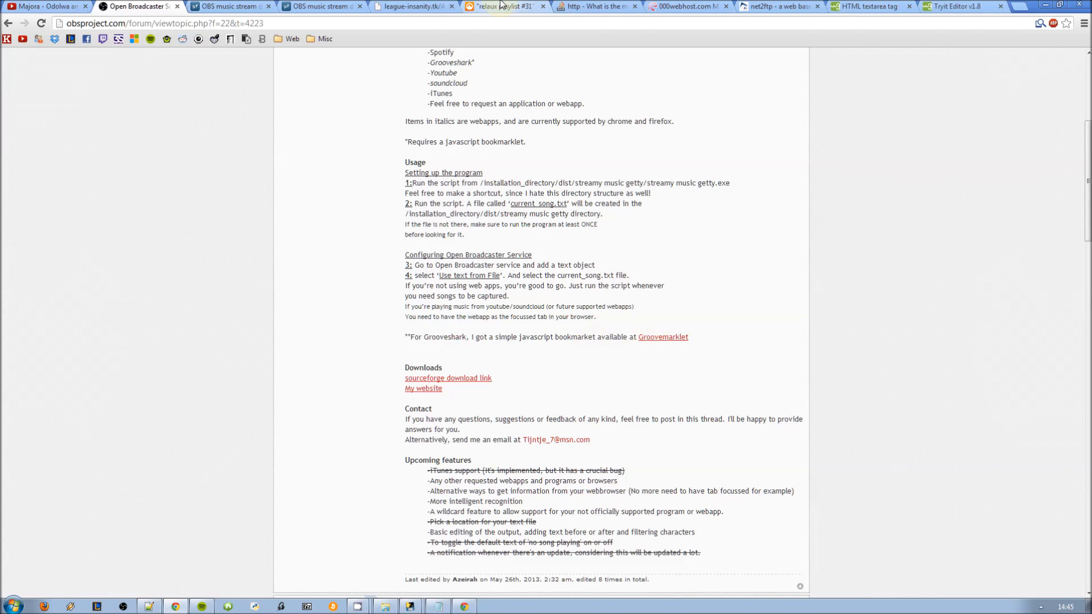
left_click(503, 7)
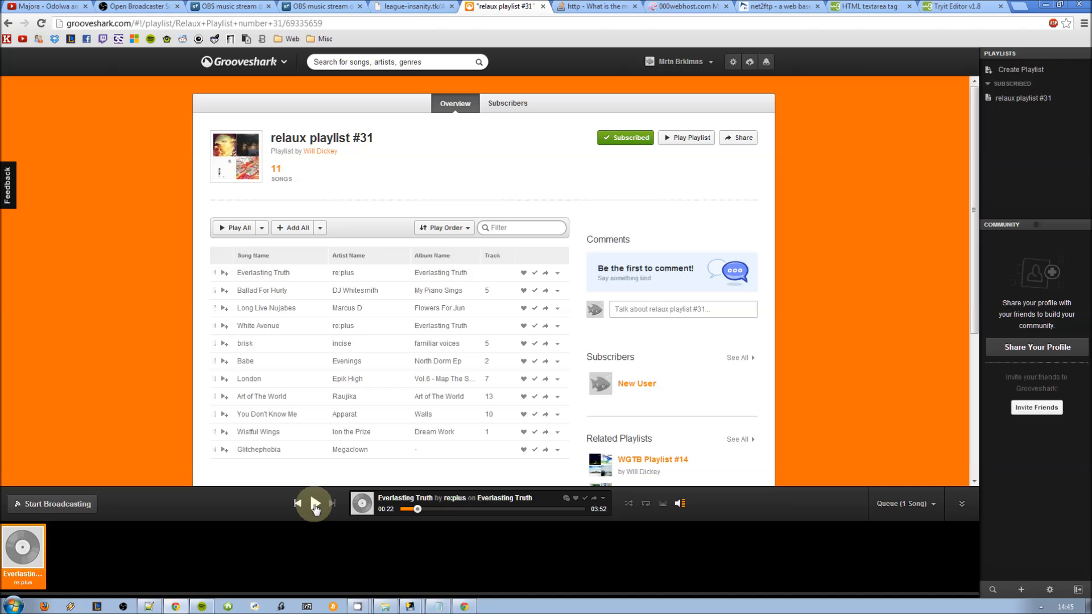
- Play Everlasting Truth, start Grooveshark capture in the getter, then pause the song at 0:36
left_click(314, 504)
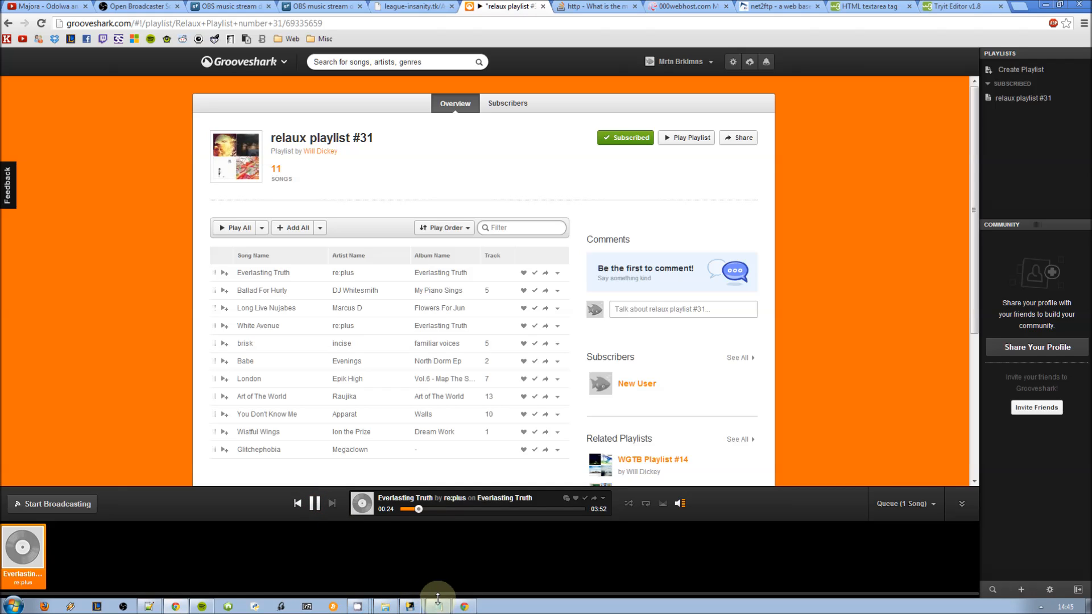
mouse_move(275, 570)
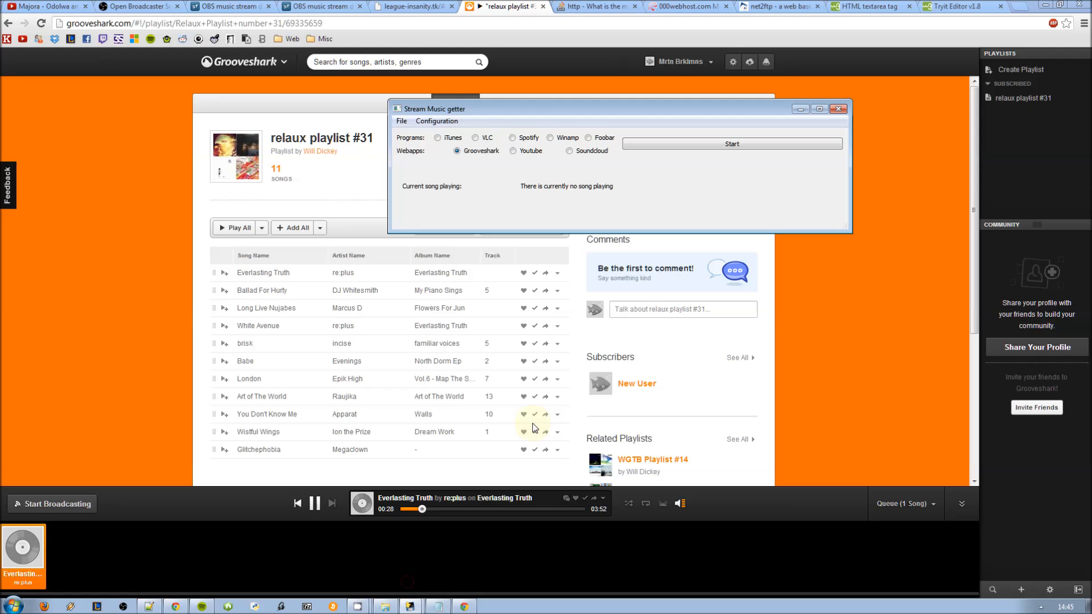
left_click(731, 144)
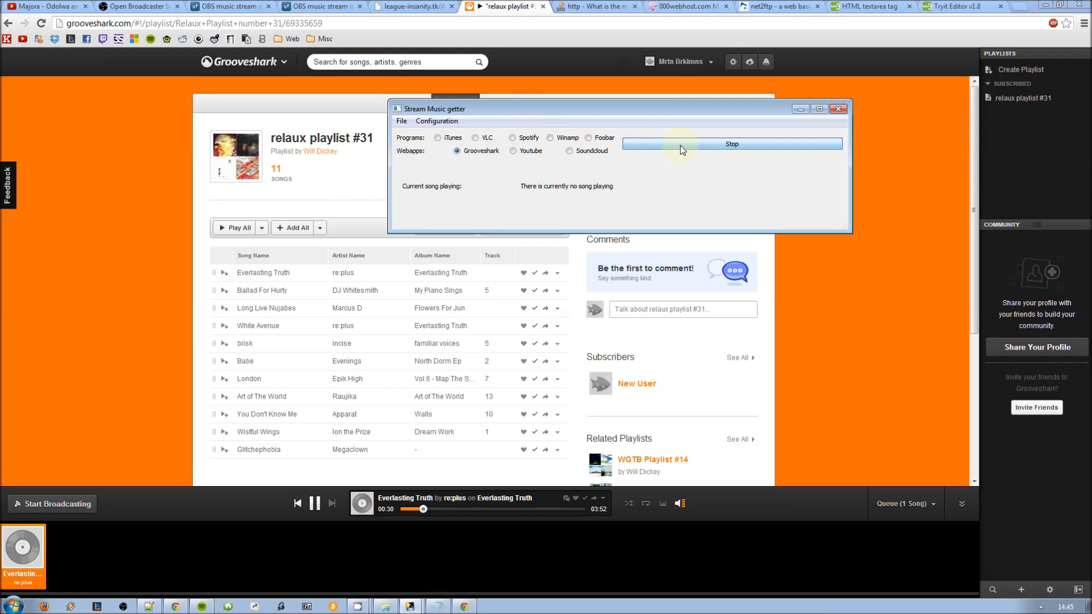
mouse_move(602, 179)
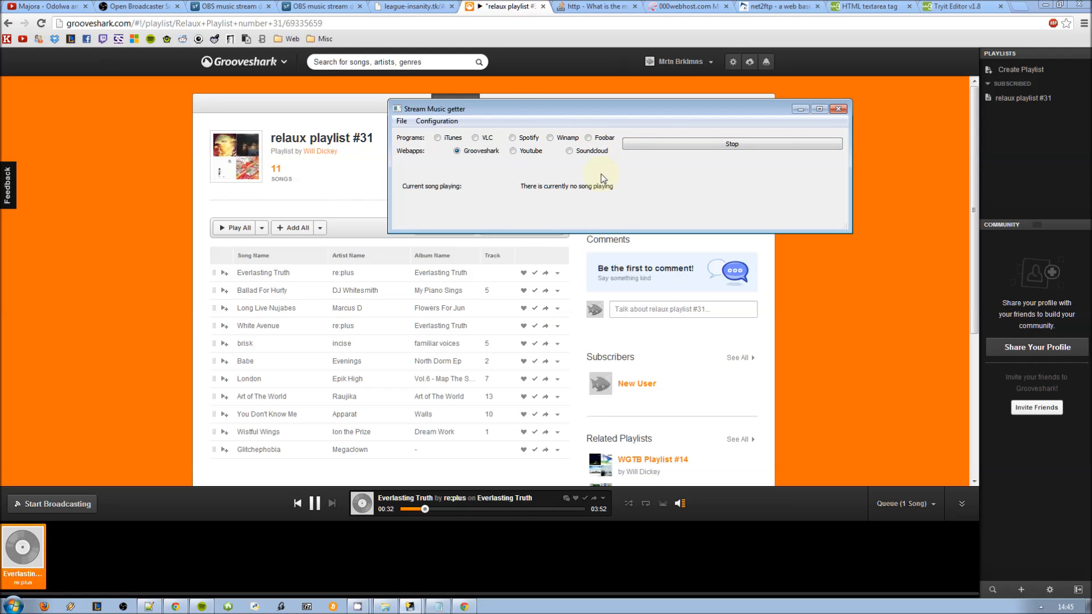
mouse_move(704, 144)
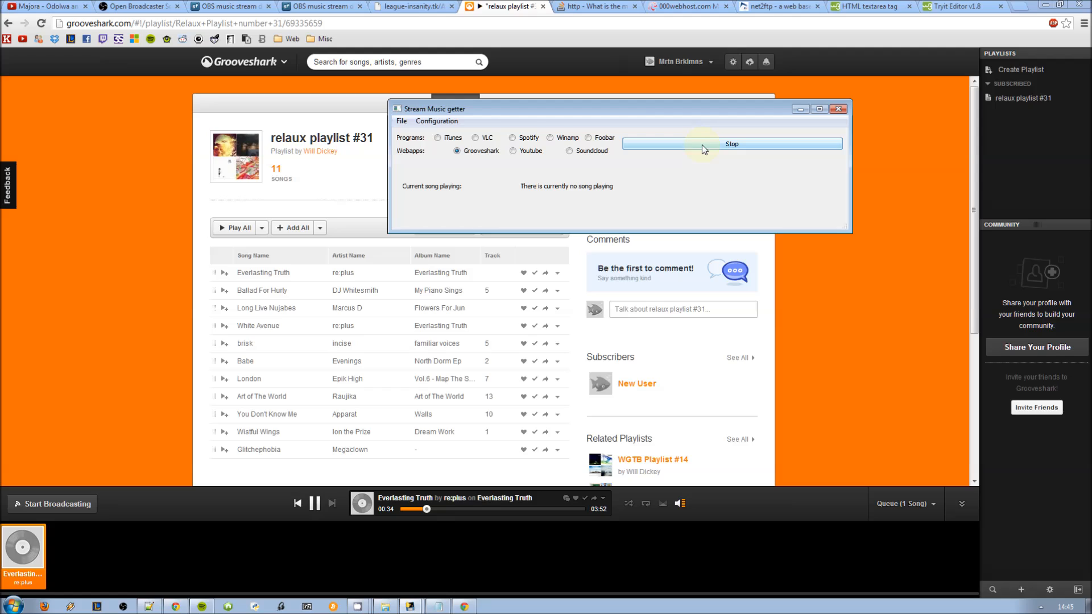
left_click(839, 108)
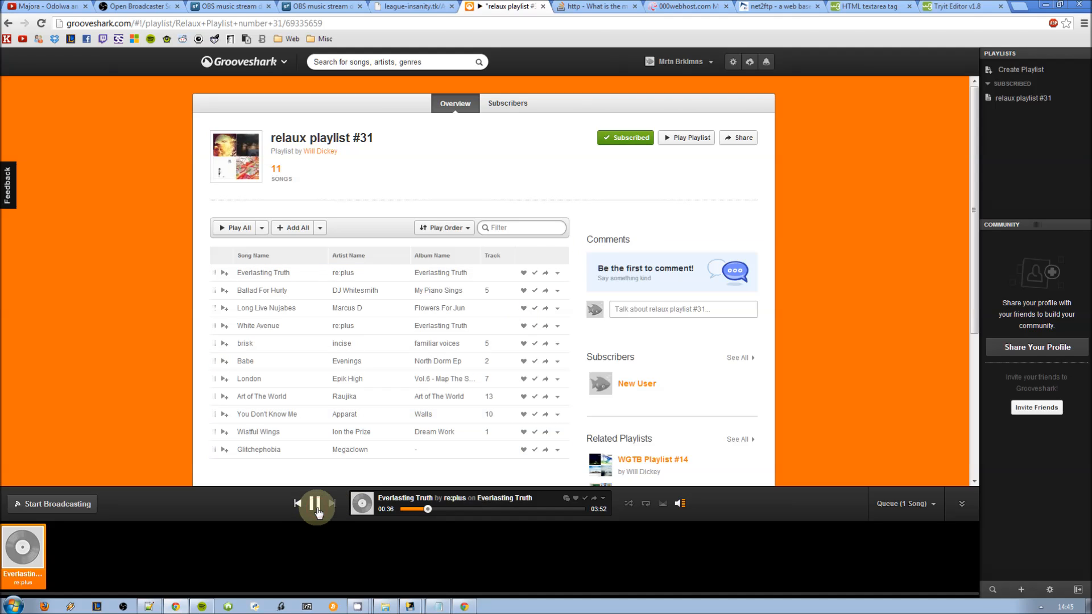
left_click(315, 503)
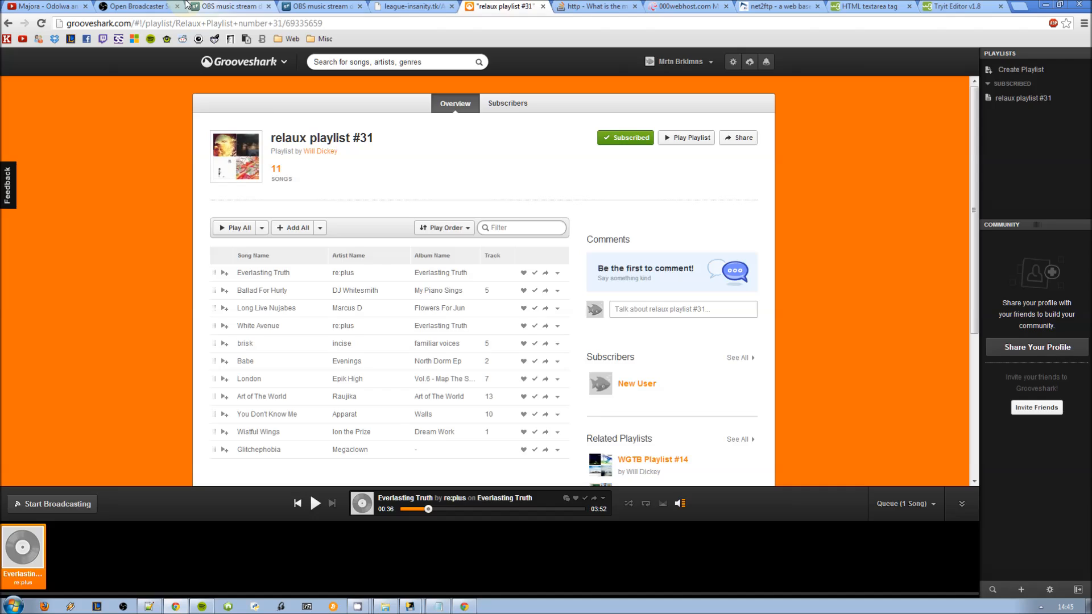
- Bookmark the Groovemarklet page from the forum post under the name 'Groovemarklet'
left_click(136, 6)
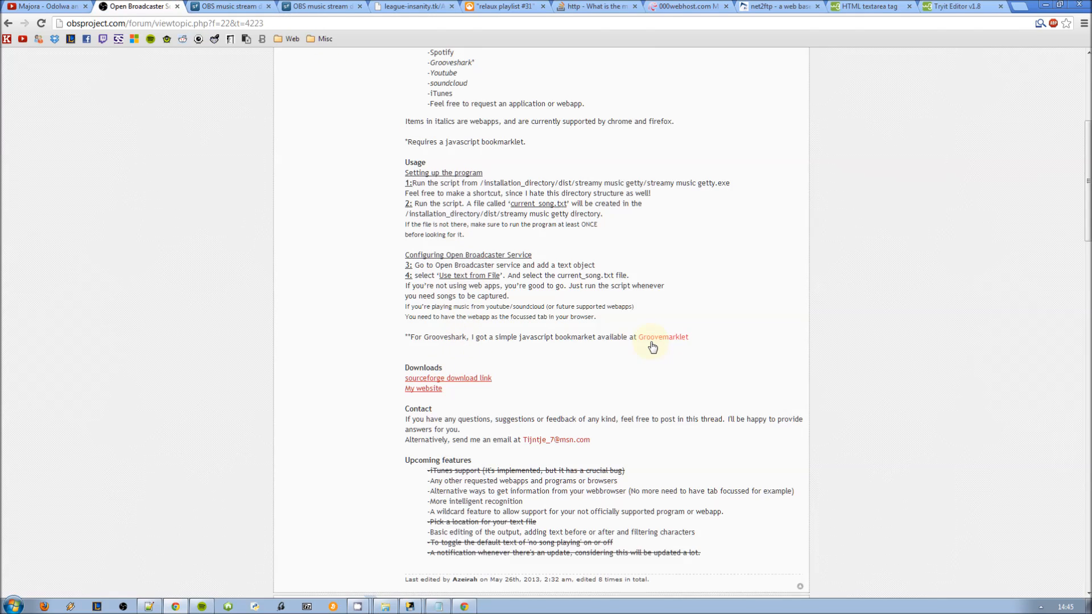
left_click(662, 337)
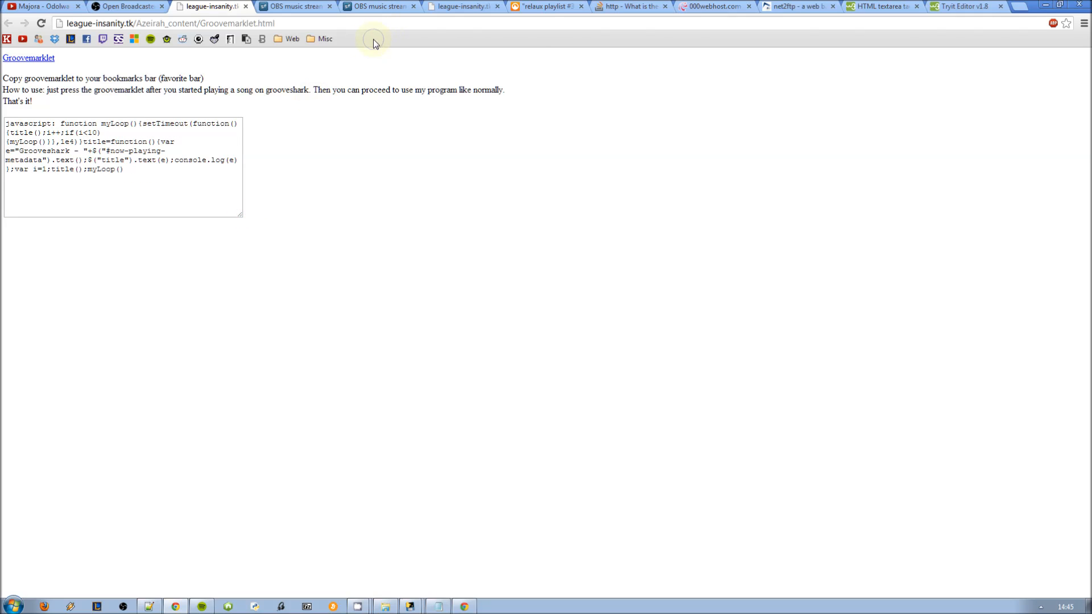
left_click(1065, 23)
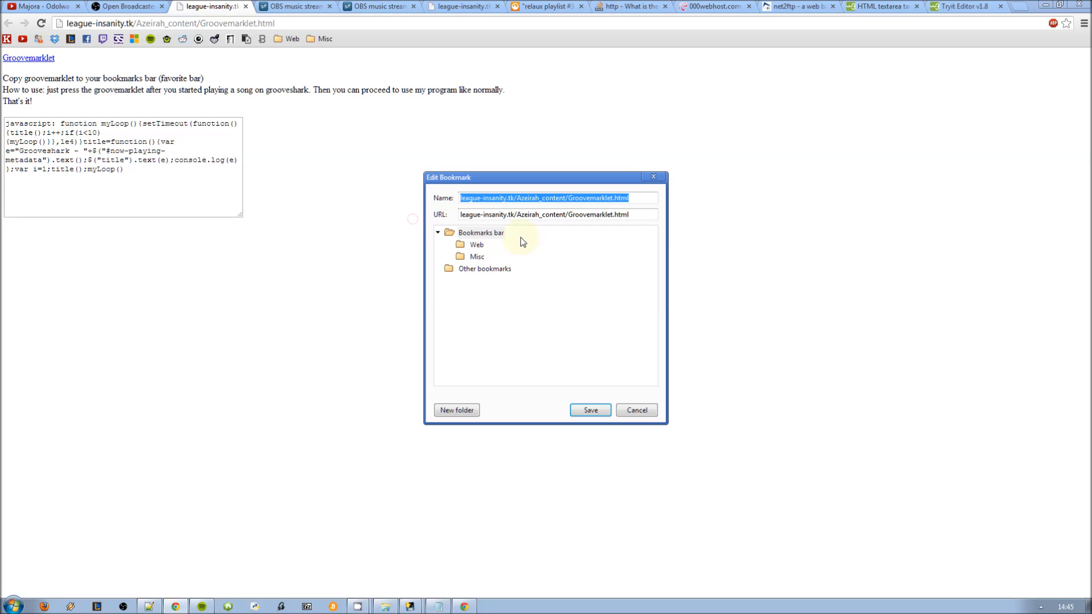
type("Gro")
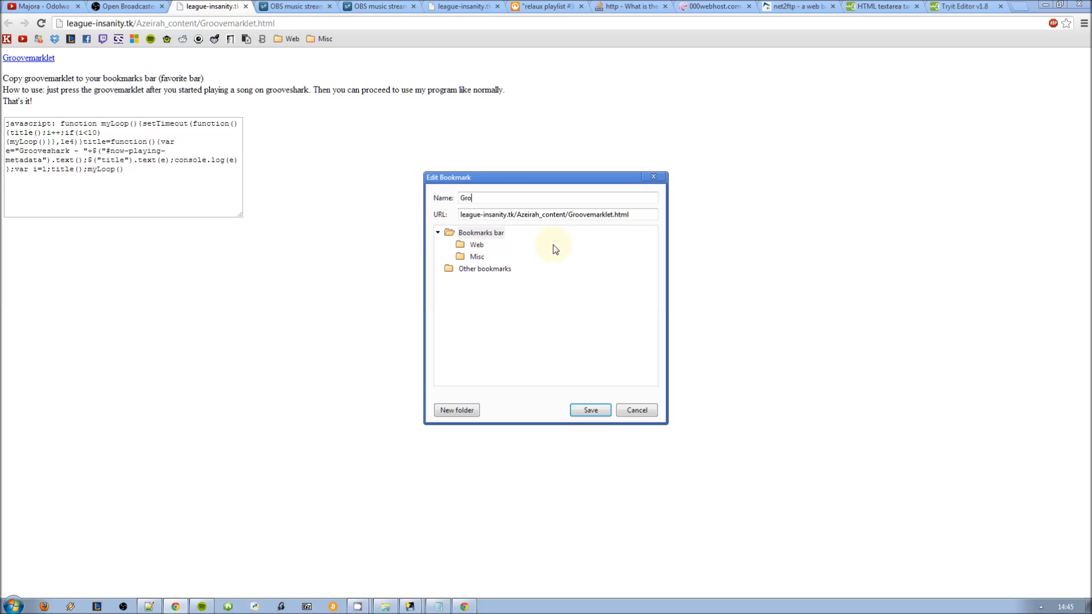
type("ovemarklet")
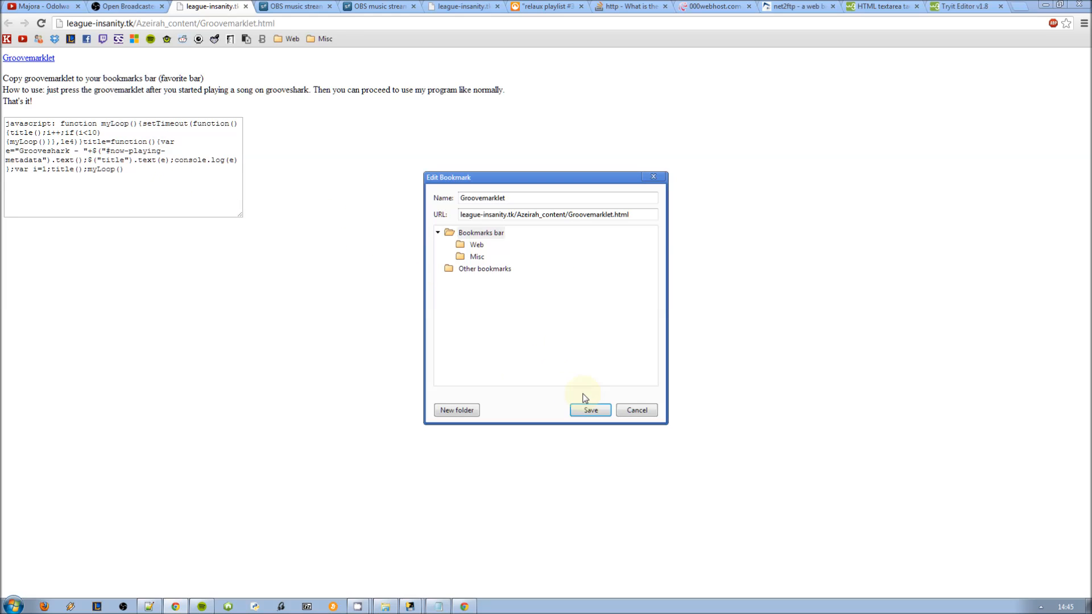
left_click(589, 410)
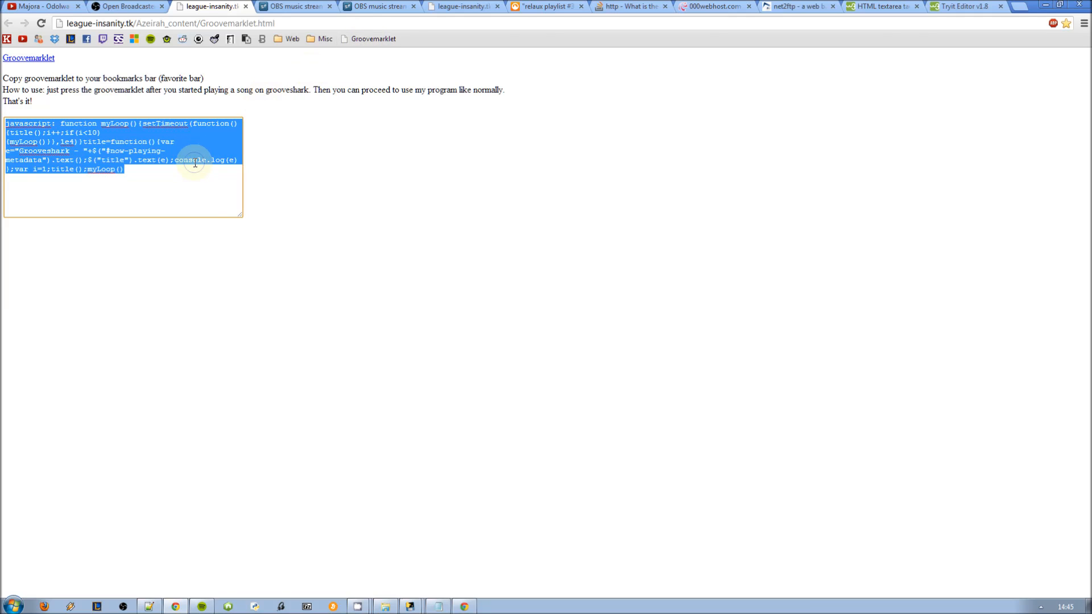
mouse_move(362, 49)
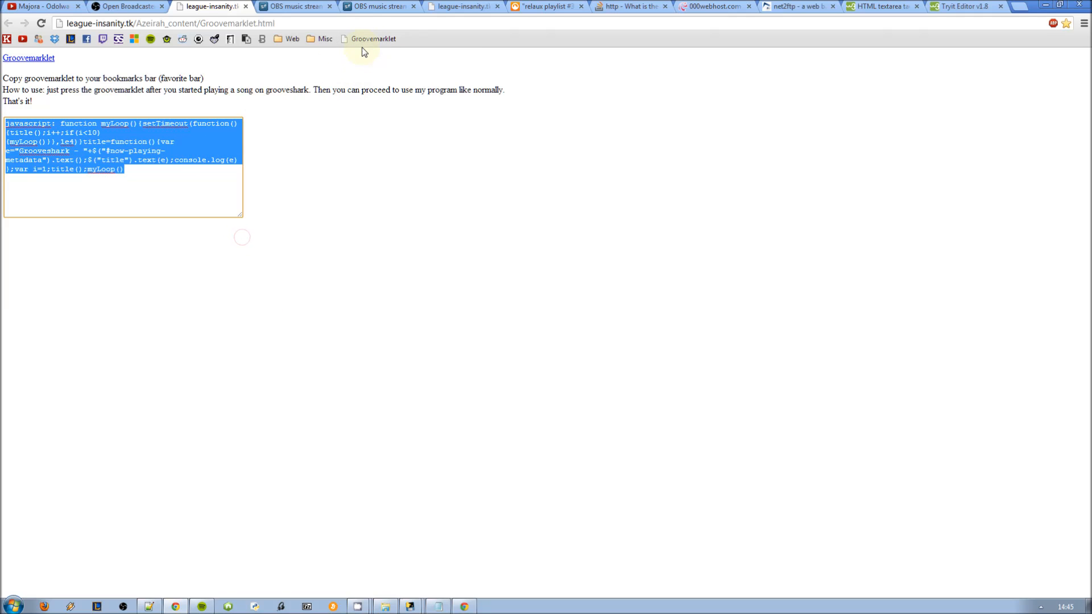
- Replace the Groovemarklet bookmark's address with the javascript loop code and review it
left_click(373, 38)
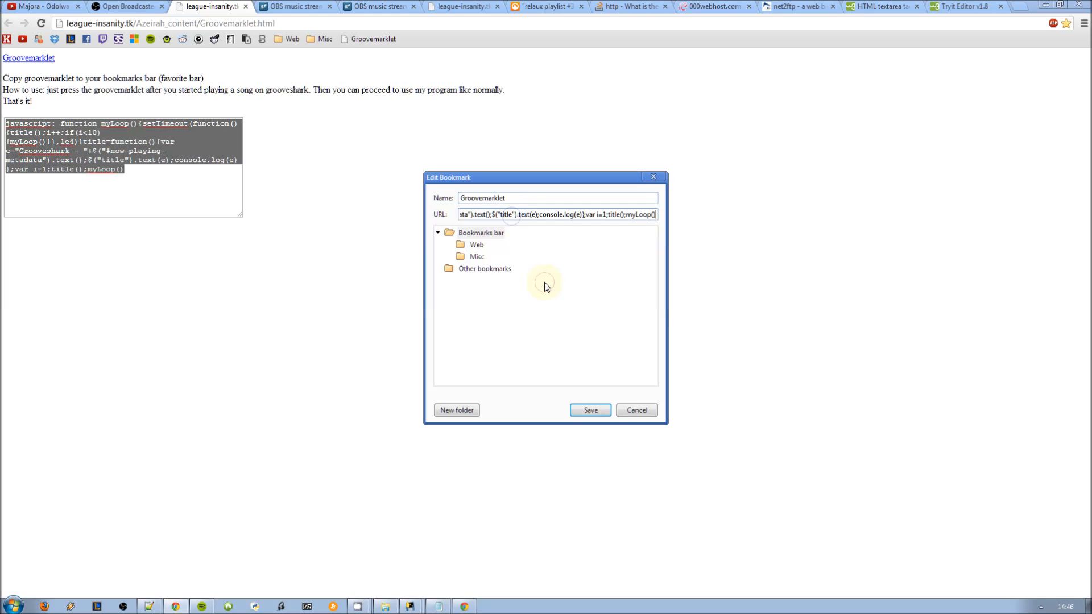
left_click(590, 409)
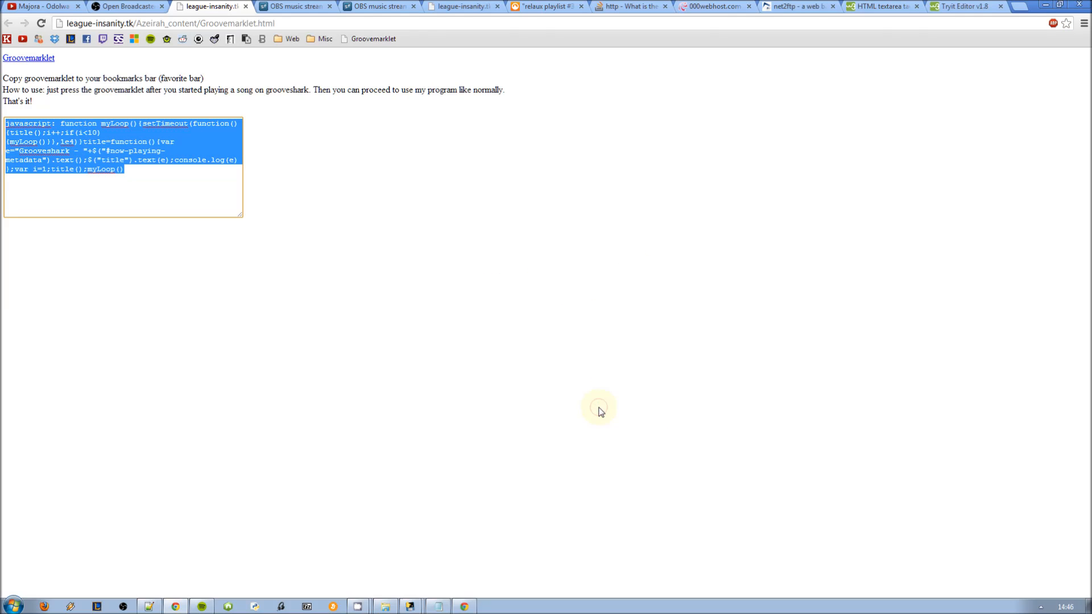
right_click(373, 38)
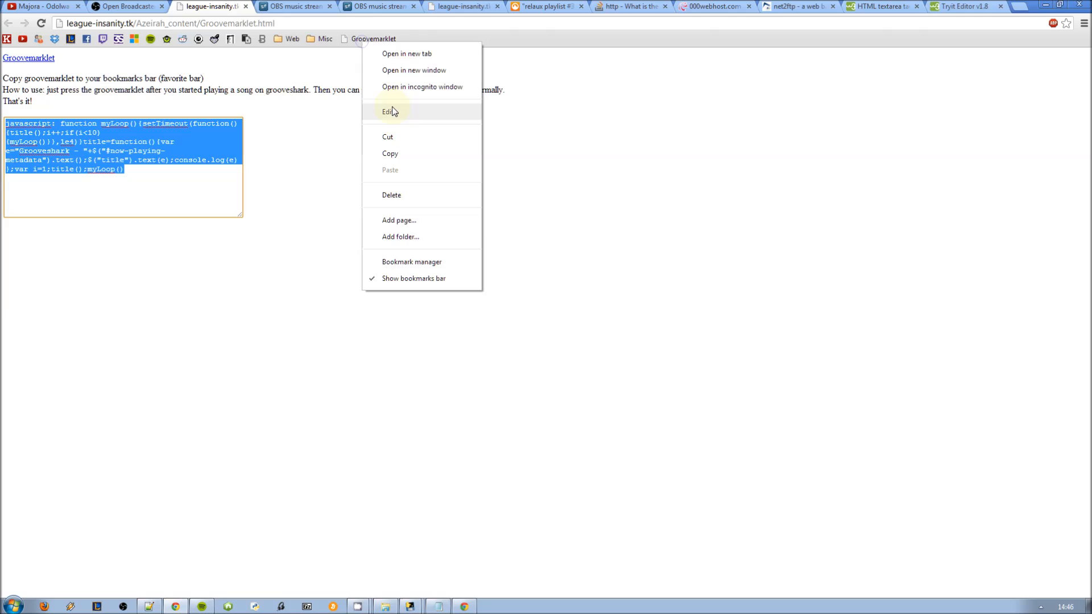
left_click(388, 112)
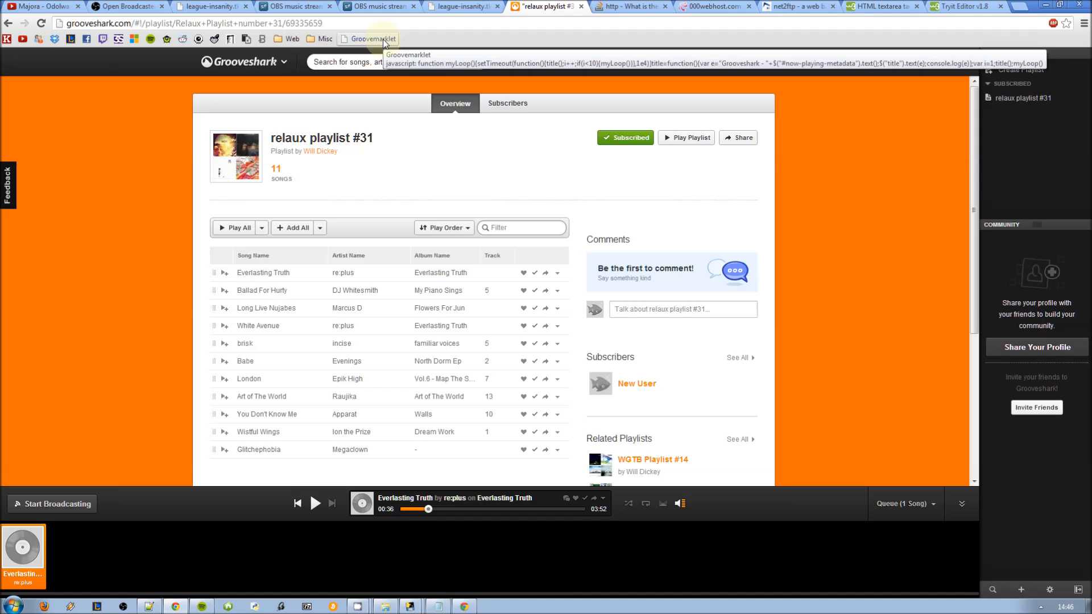
- Run the Groovemarklet bookmark, resume Everlasting Truth, and bring Stream Music getter back up
left_click(370, 38)
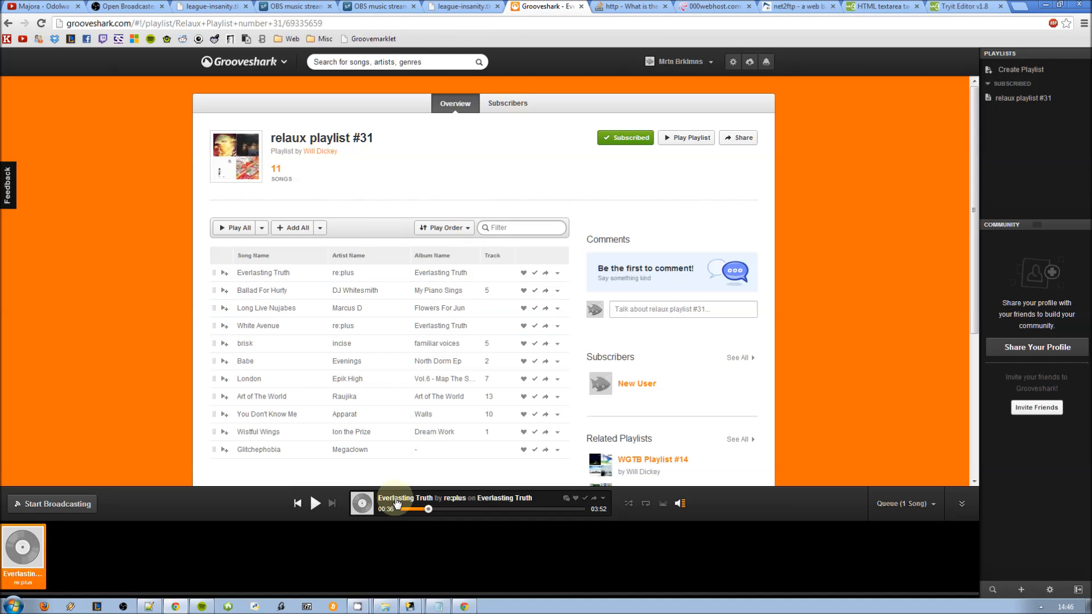
left_click(315, 503)
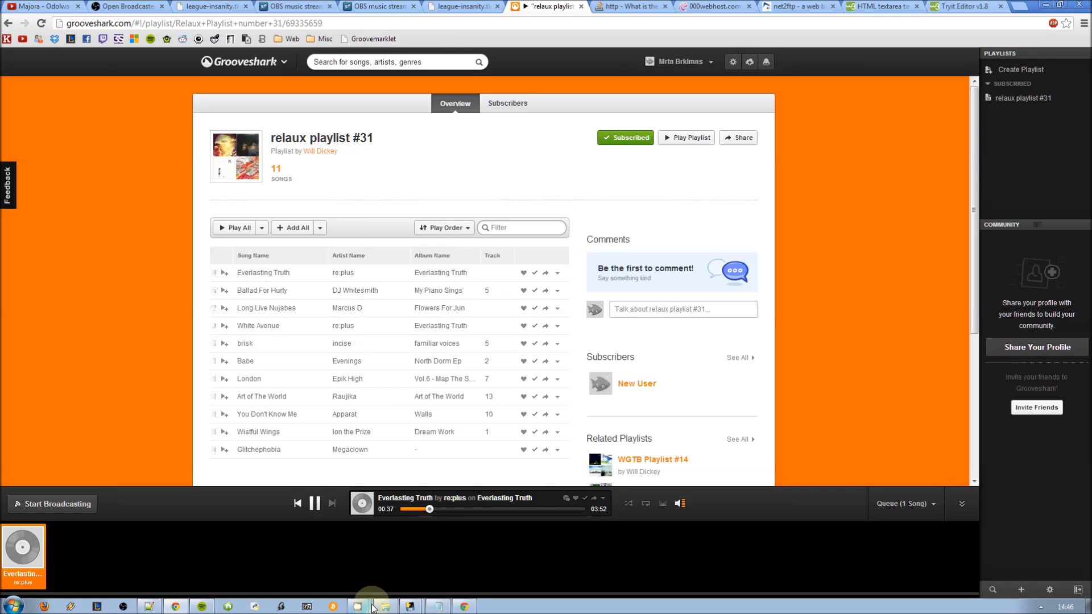
mouse_move(359, 605)
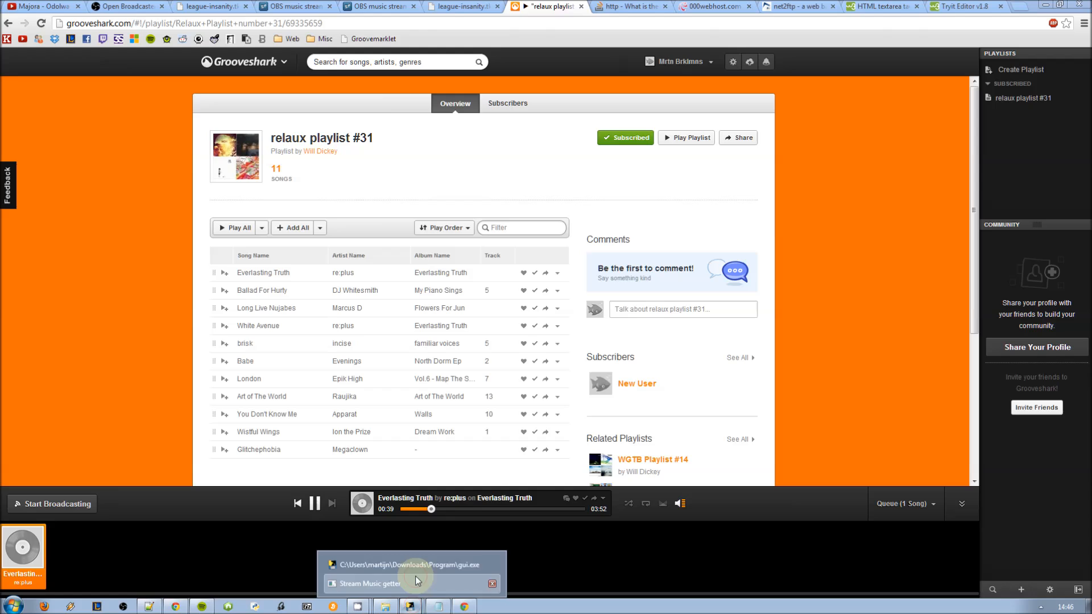
left_click(366, 584)
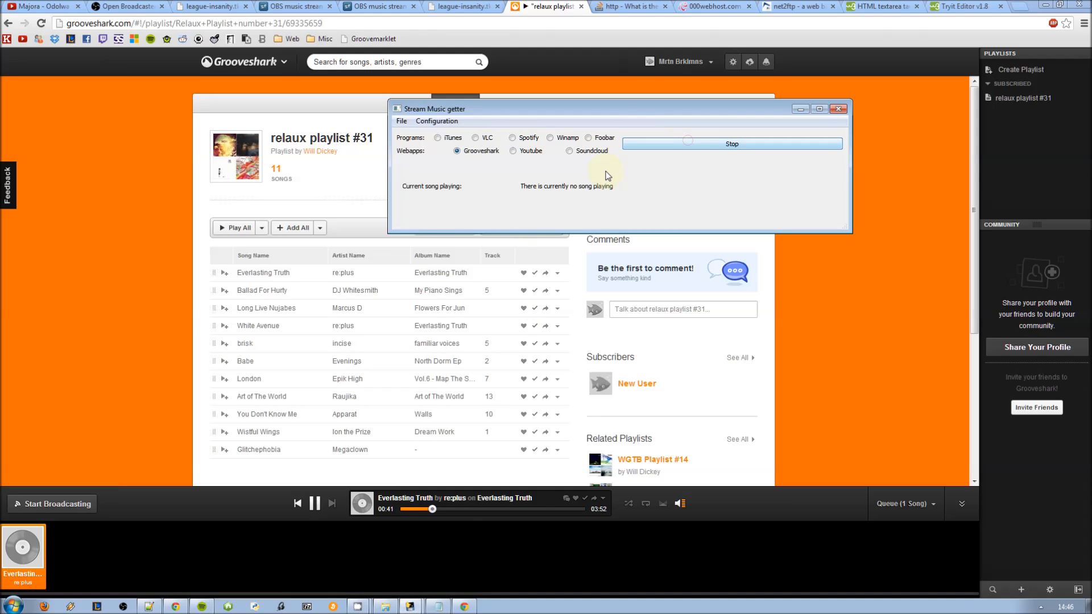
mouse_move(635, 200)
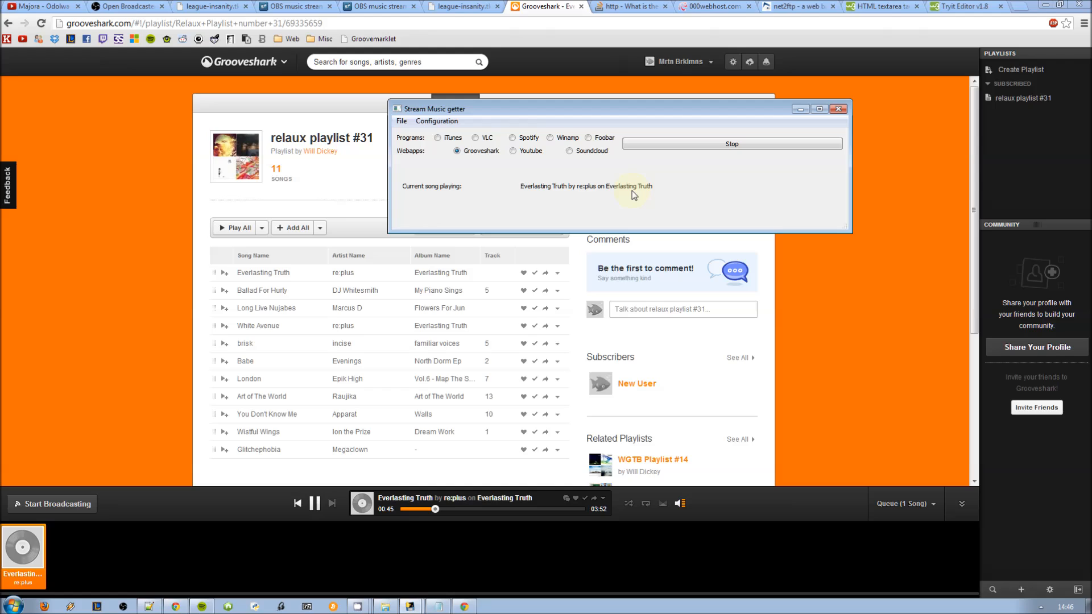
mouse_move(657, 199)
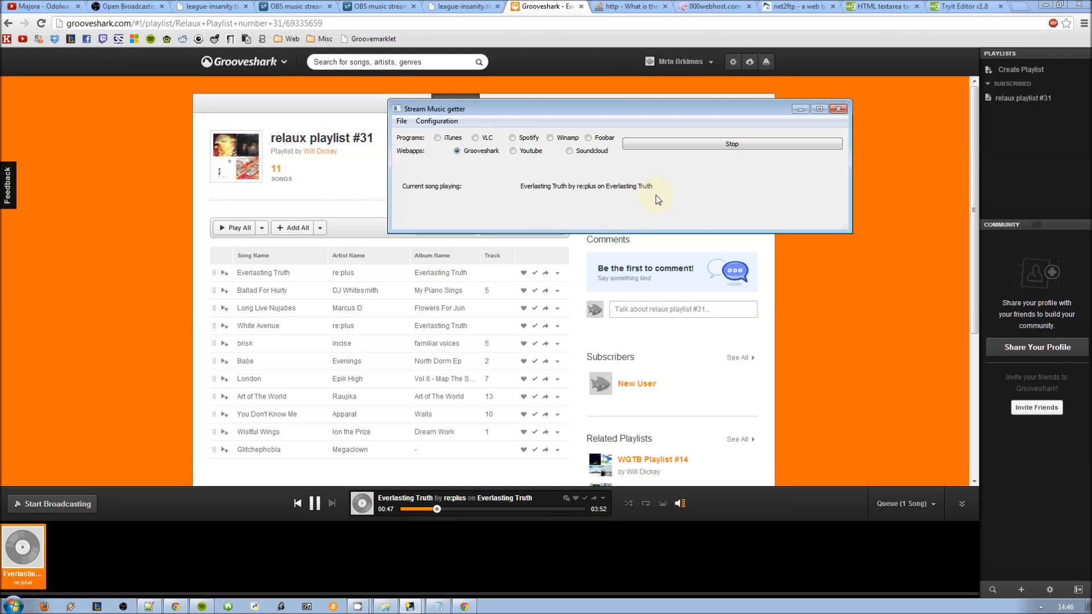
mouse_move(532, 214)
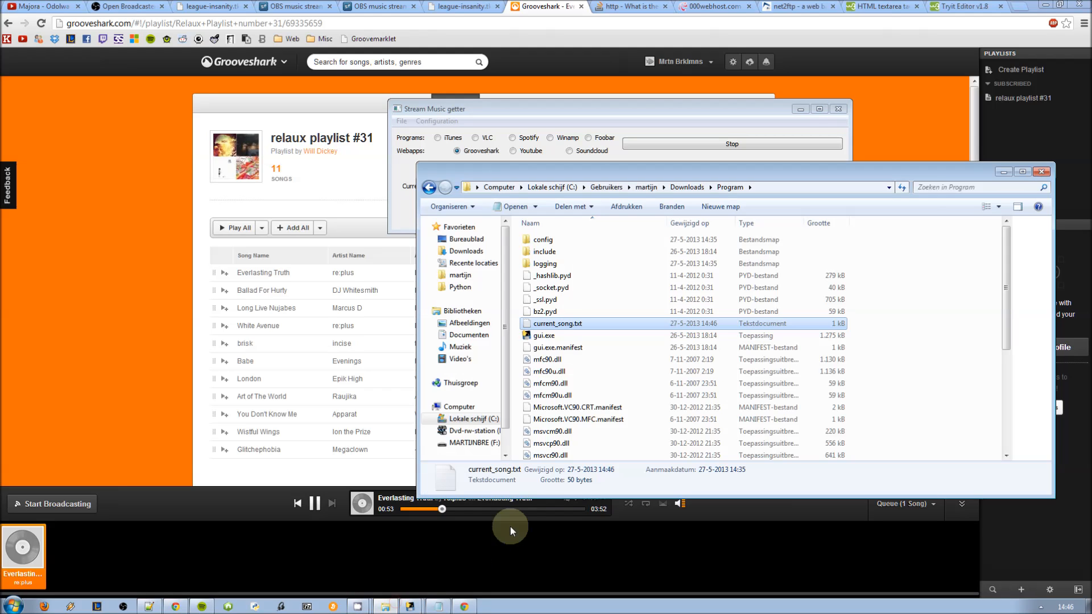
- Check that current_song.txt reads Everlasting Truth, close it, and pause Grooveshark
double_click(558, 323)
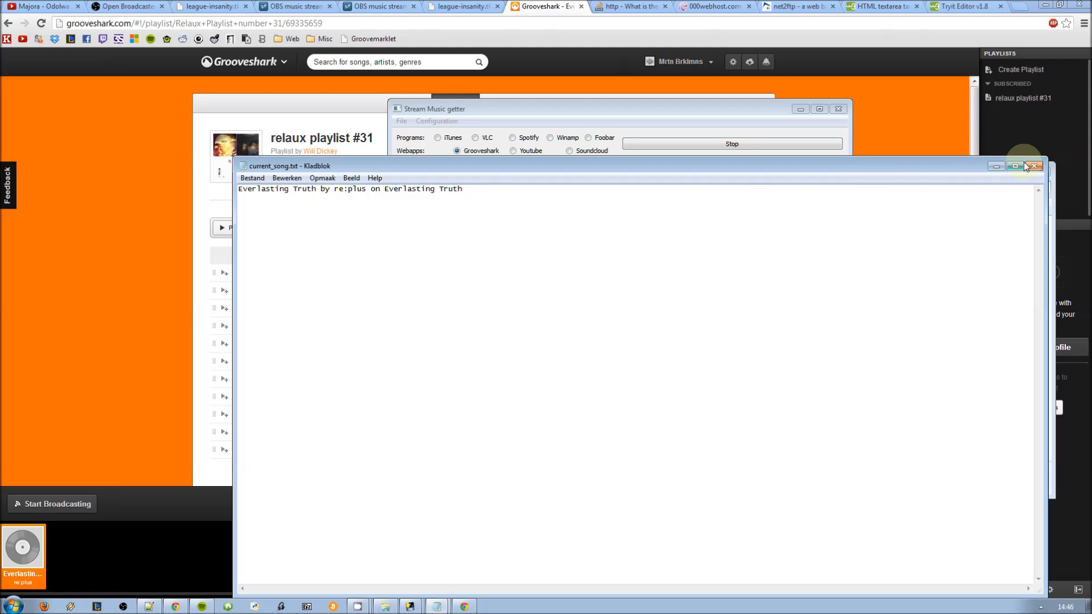
left_click(1033, 165)
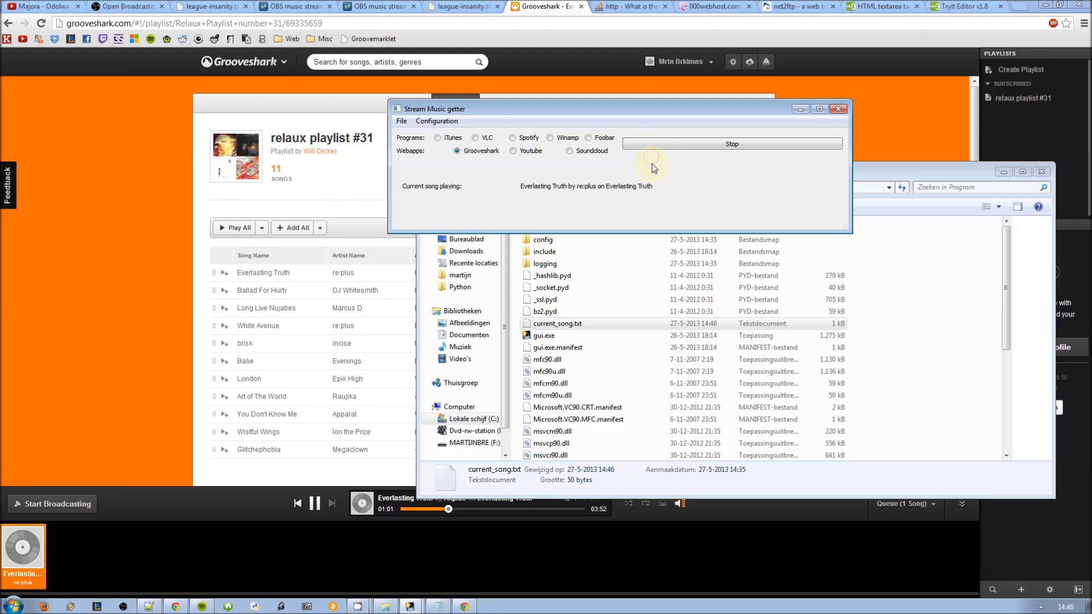
mouse_move(167, 525)
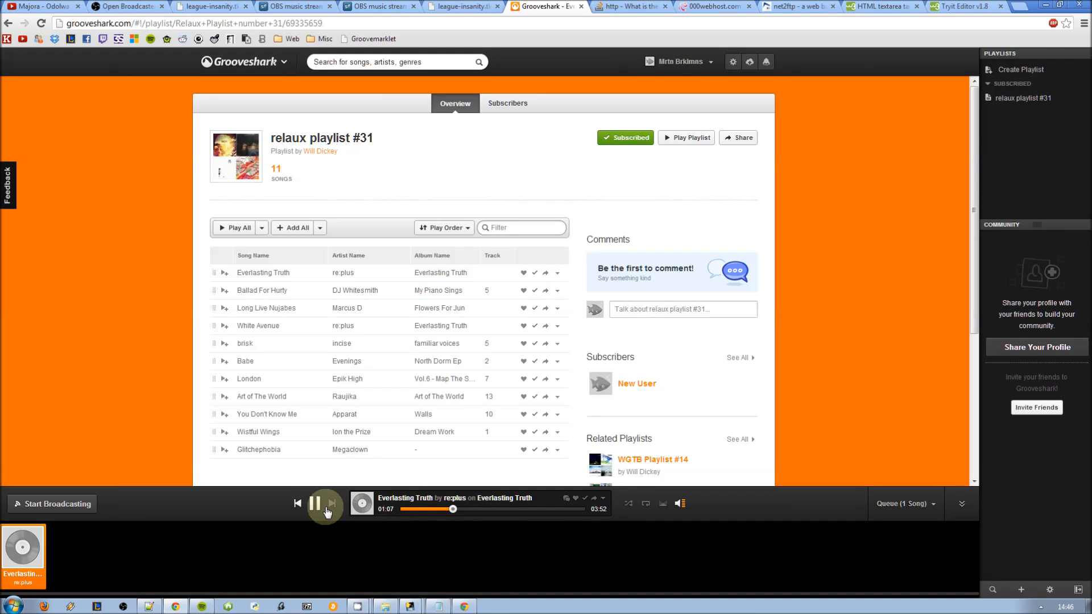
left_click(315, 503)
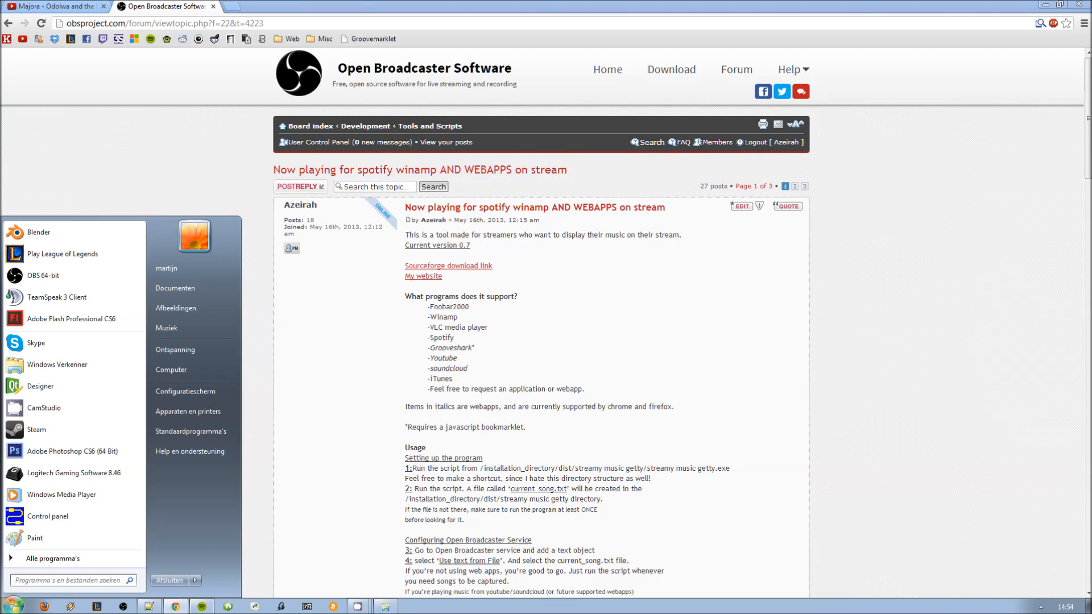
- Launch OBS and gui.exe, then choose Spotify as the song getter's music source
left_click(43, 276)
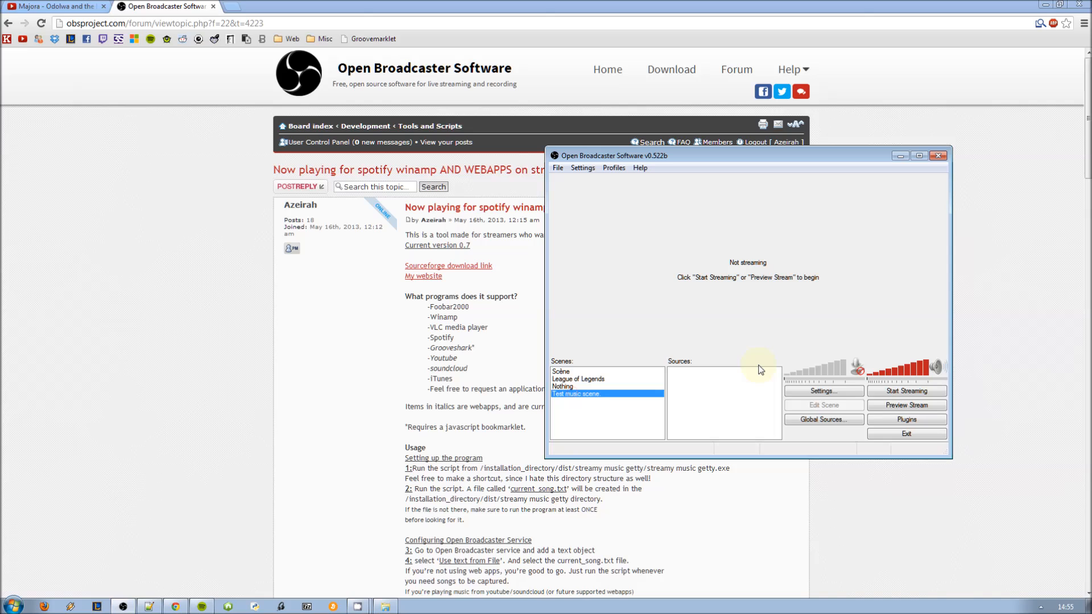
mouse_move(358, 604)
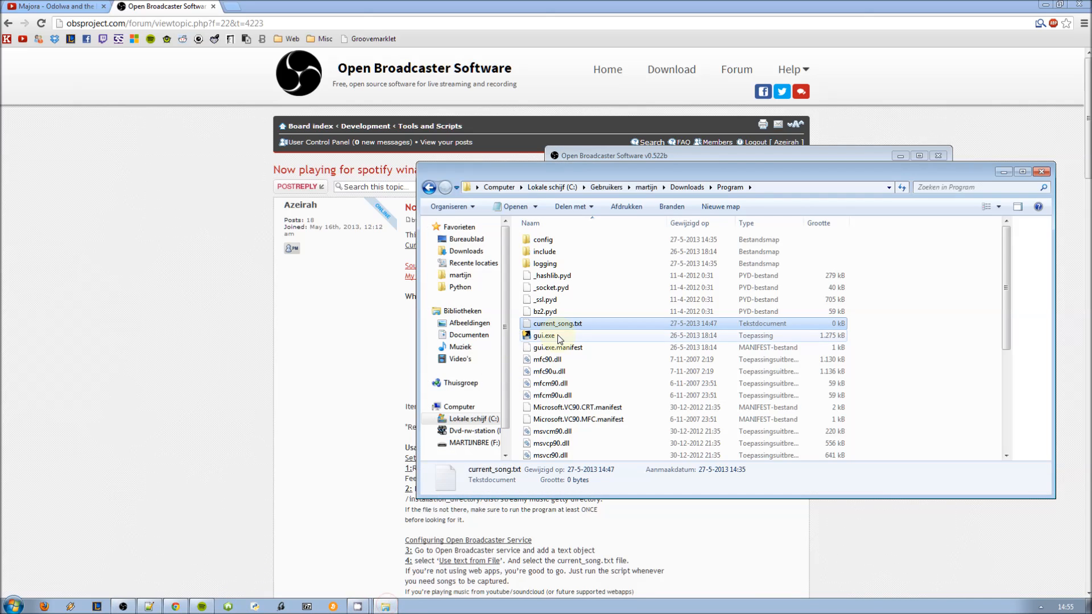
double_click(546, 335)
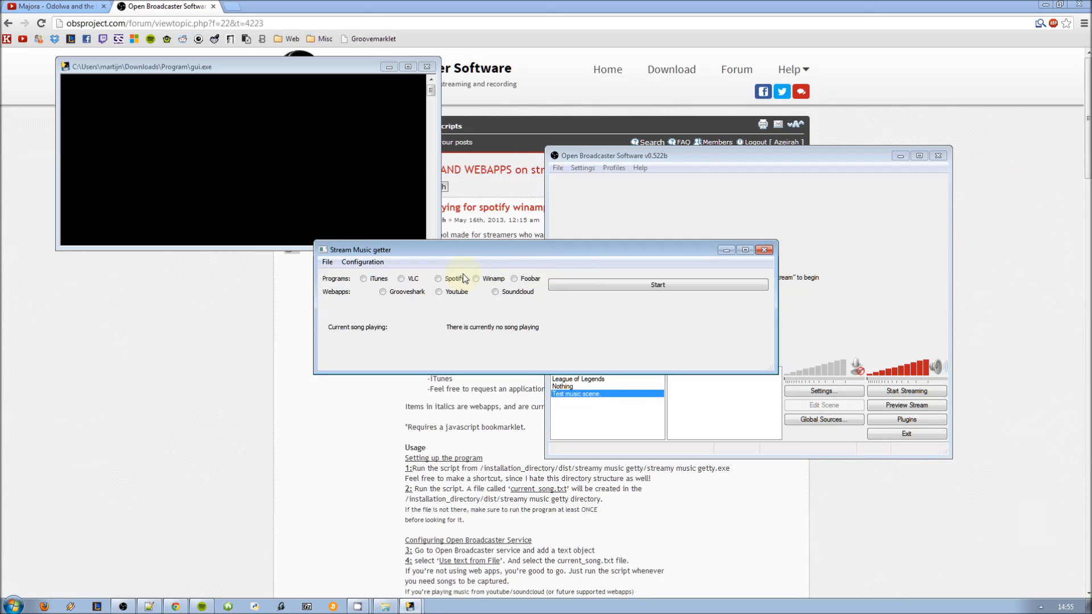
left_click(658, 285)
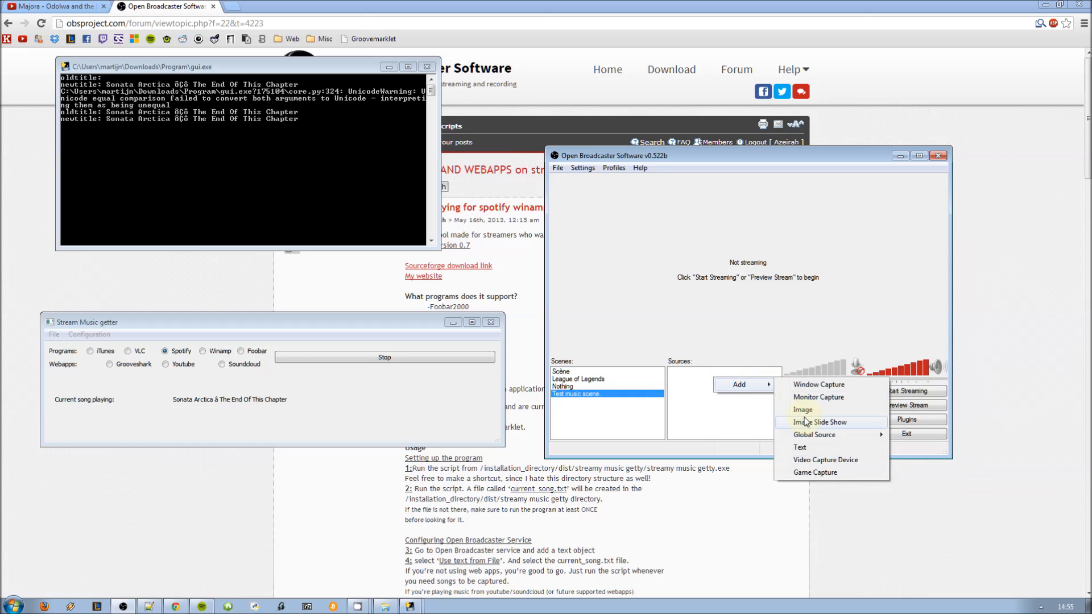
- Add text source 'Current playing music' reading its text from current_song.txt
left_click(800, 447)
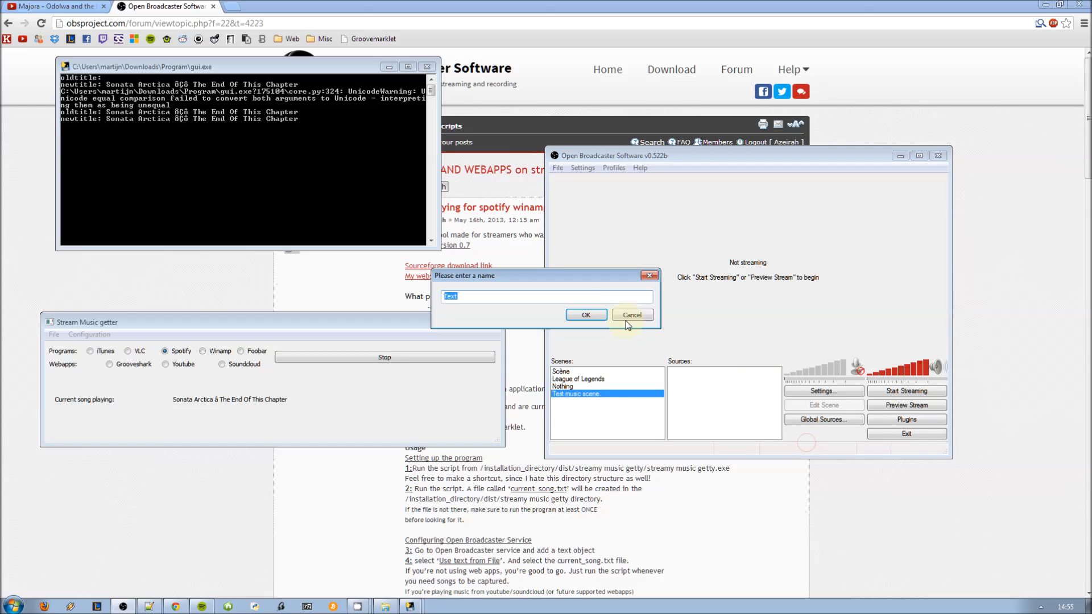
type("Current playing mu")
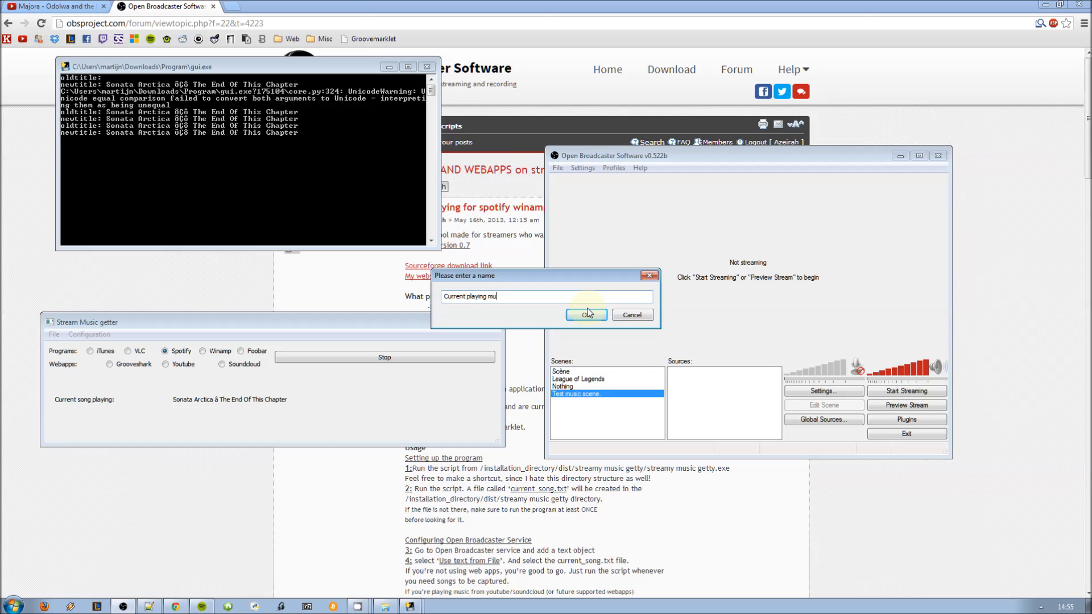
left_click(586, 314)
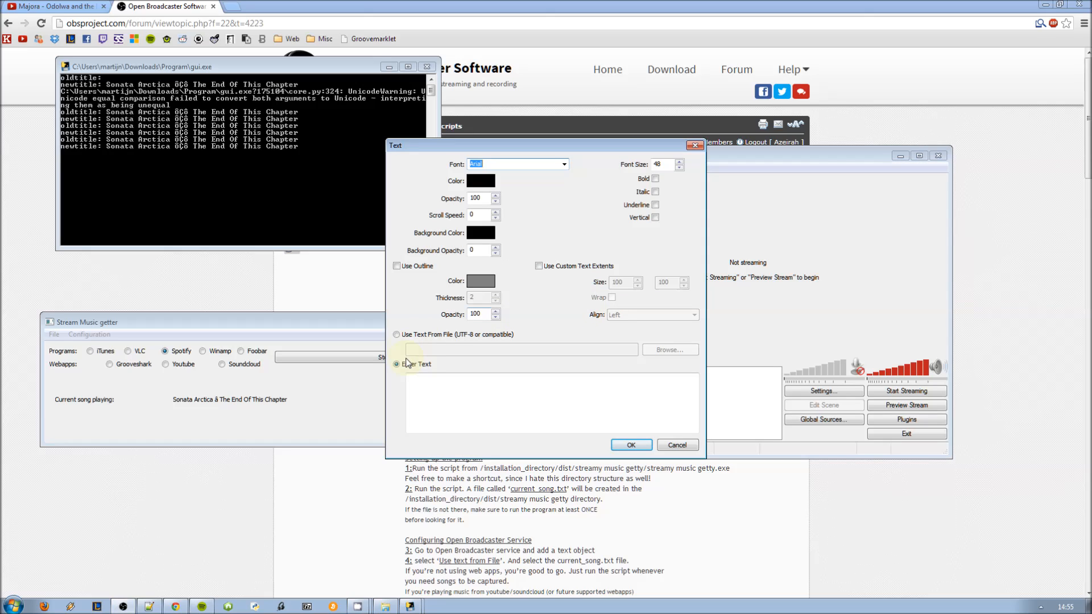
left_click(669, 349)
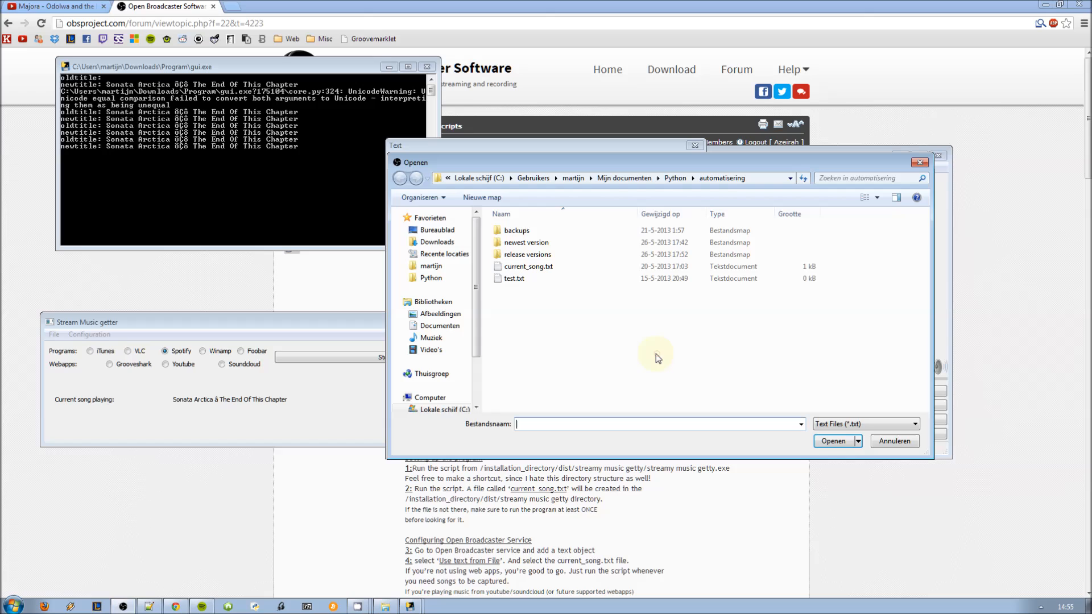
mouse_move(558, 267)
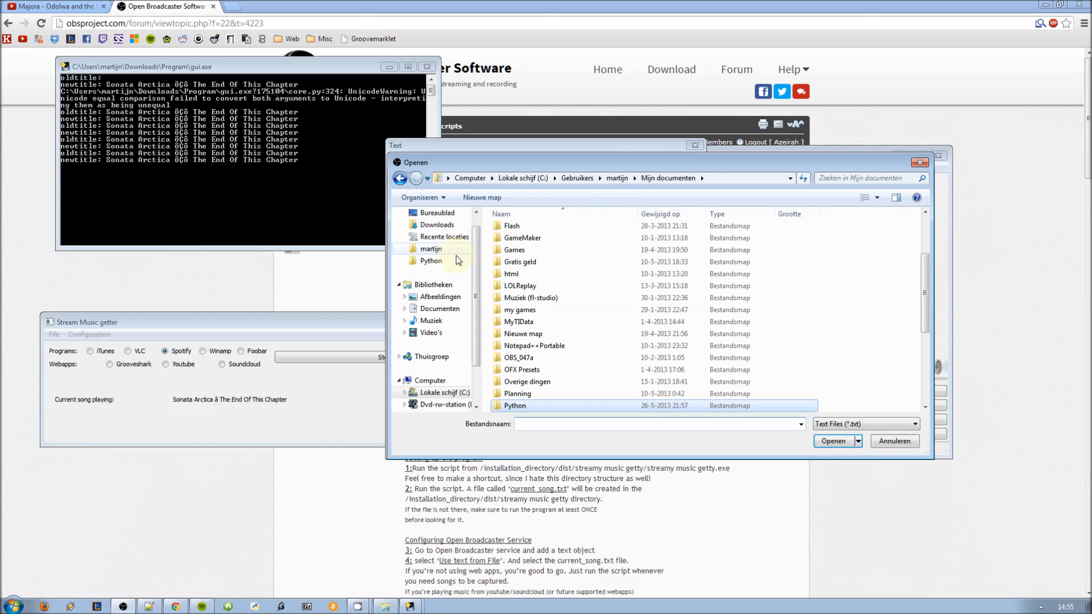
double_click(515, 405)
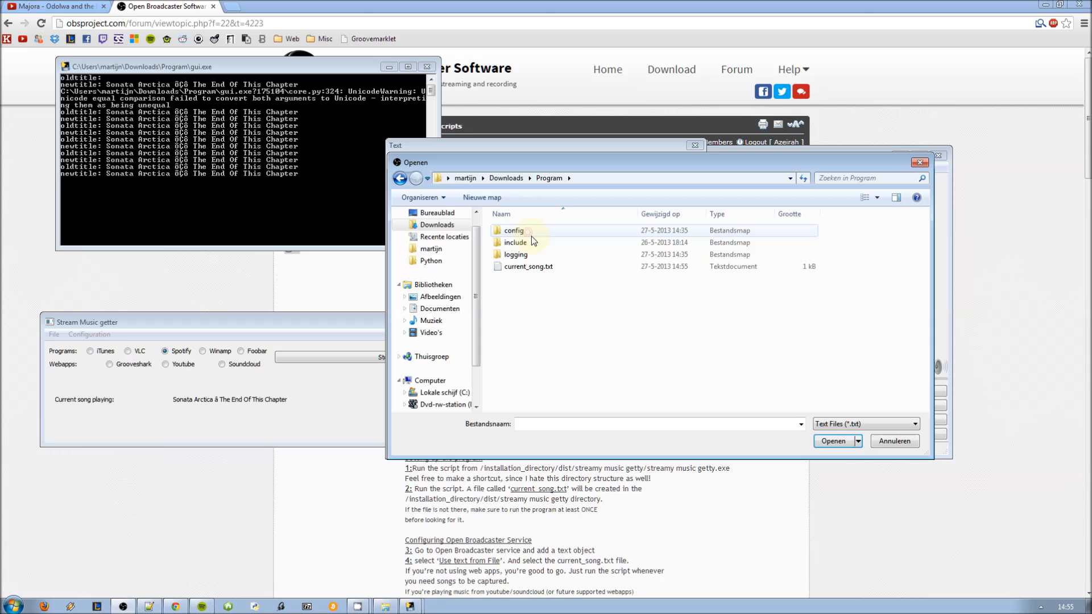
left_click(528, 267)
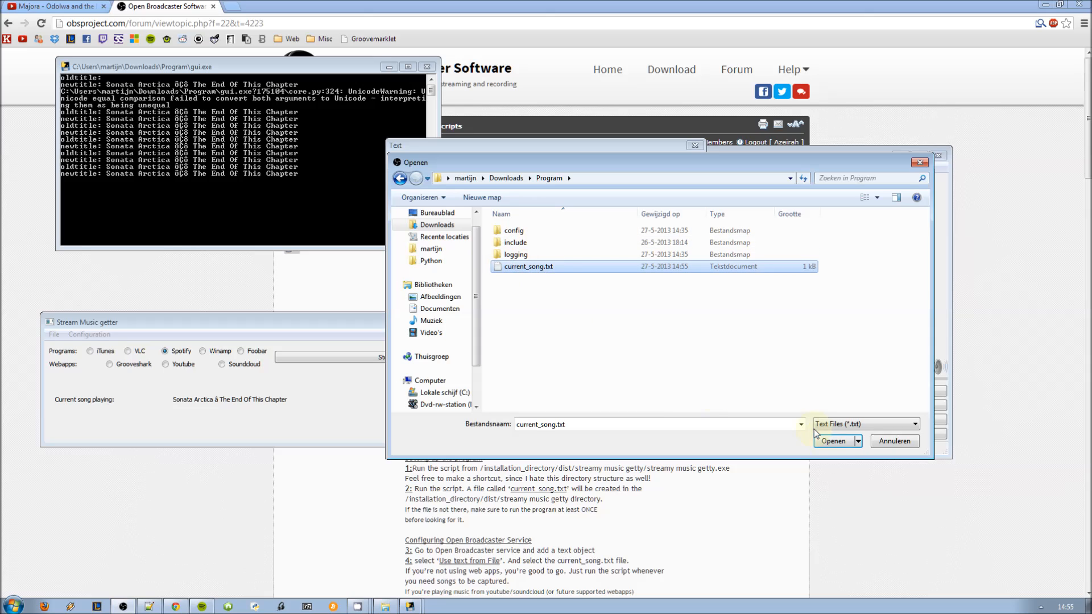
left_click(833, 441)
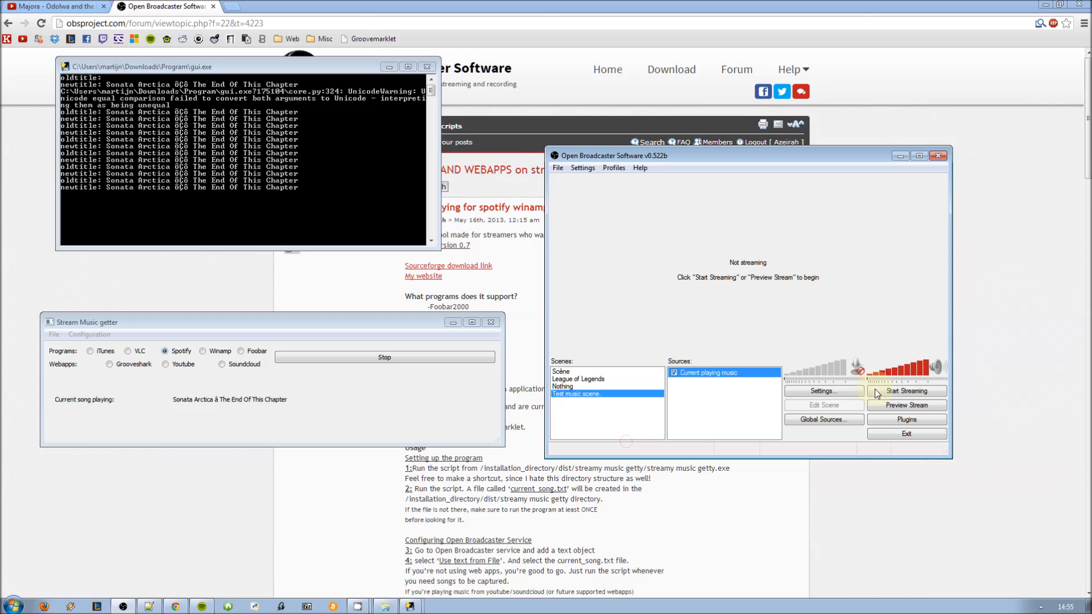
- Start the stream preview and set the song text source's colour to white
left_click(907, 406)
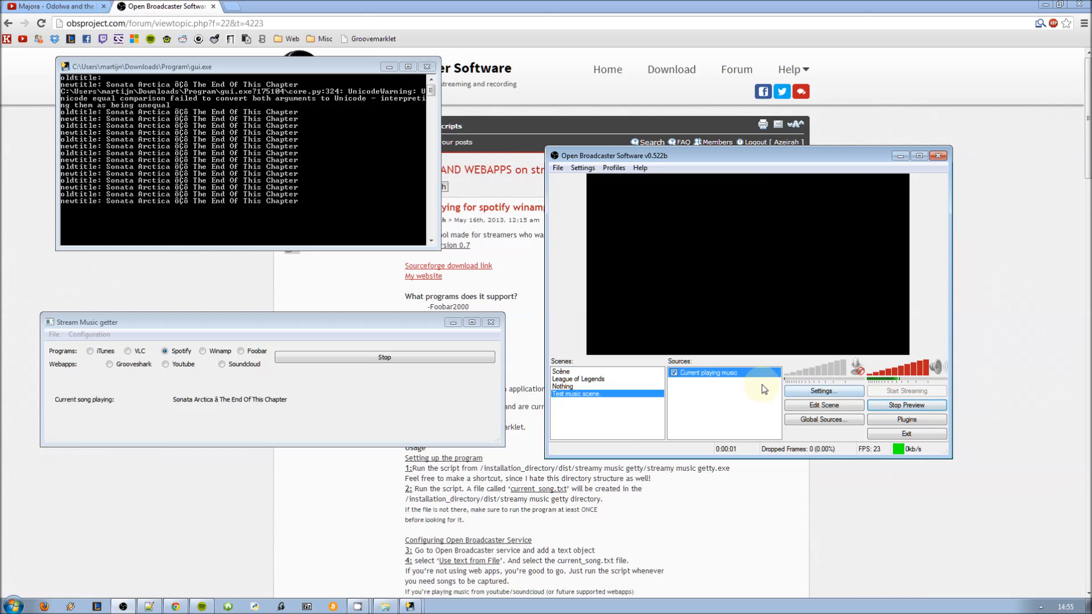
double_click(722, 373)
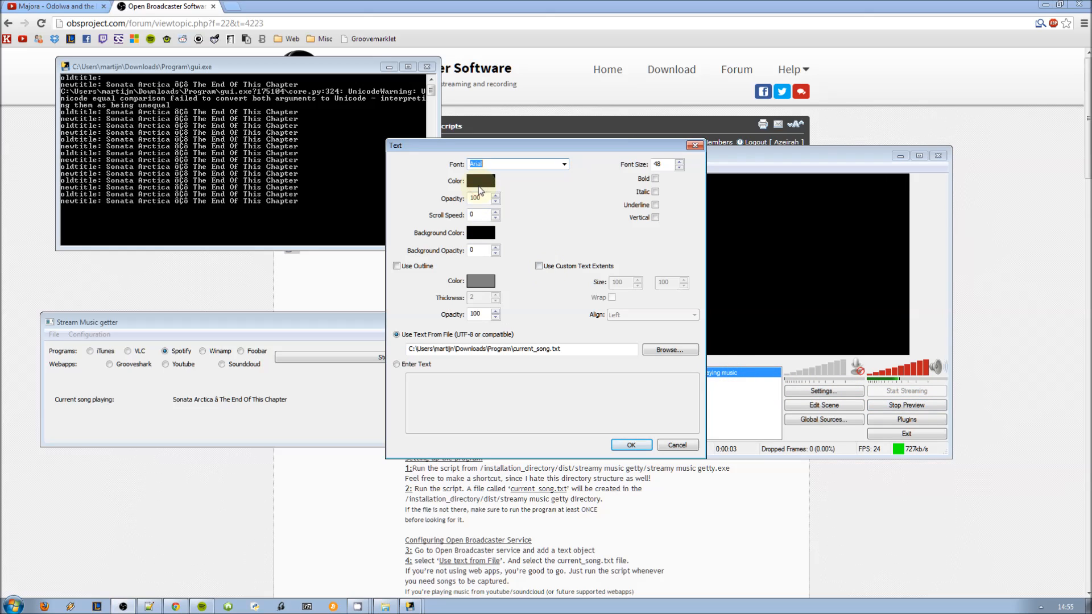
left_click(480, 182)
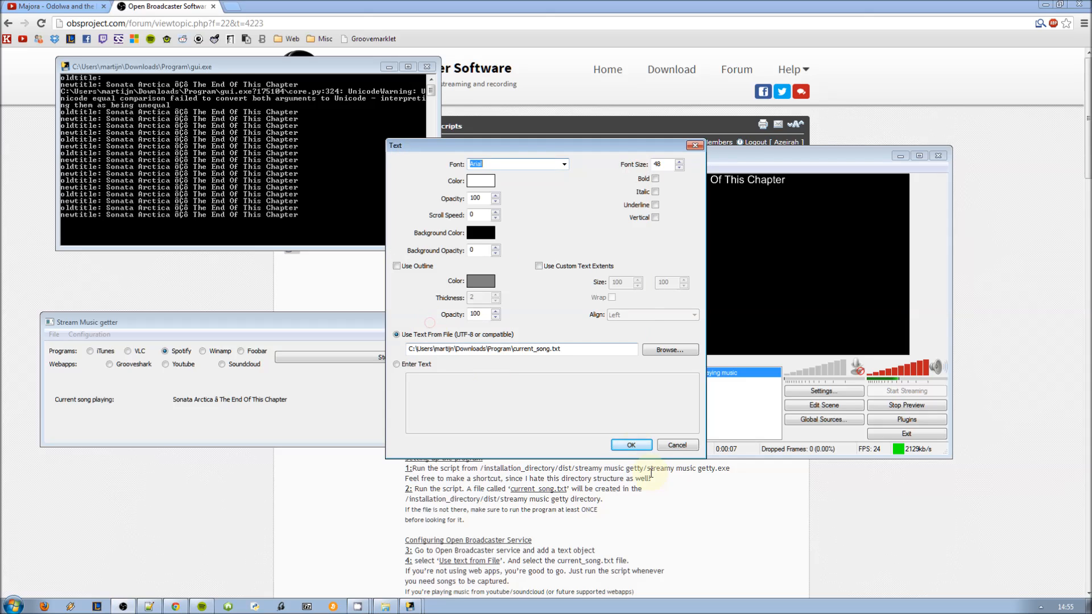
left_click(631, 445)
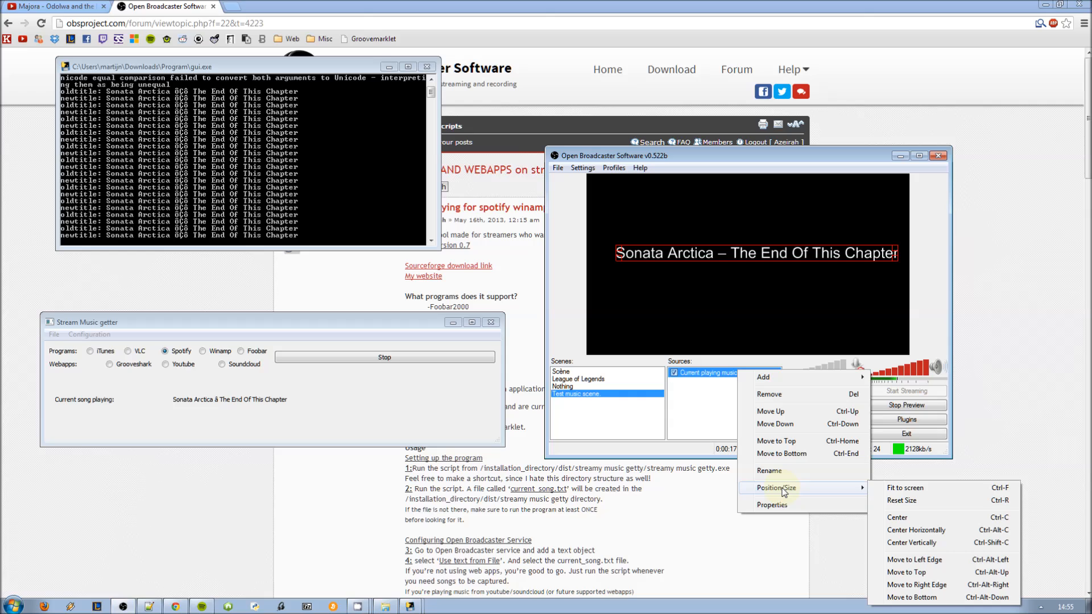
left_click(772, 505)
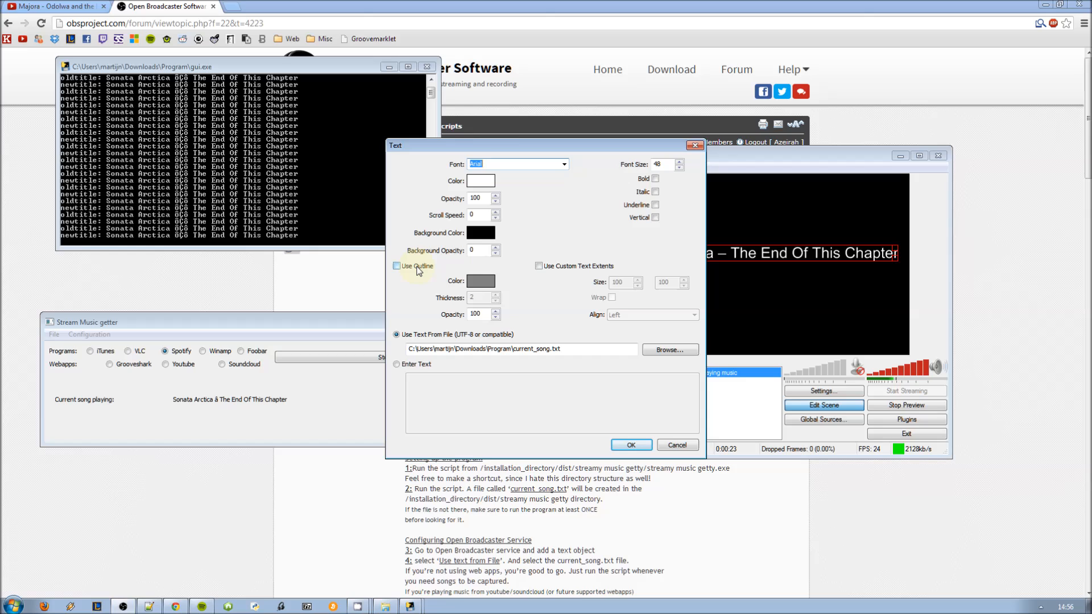
left_click(630, 445)
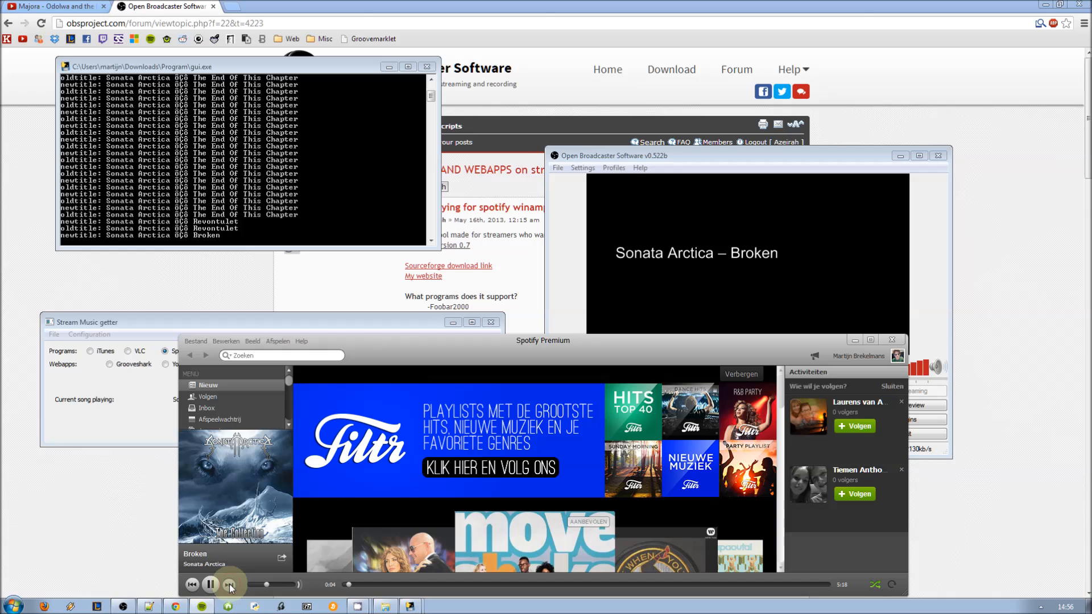
- Skip Spotify tracks until the preview shows Weballergy, then go to Chrome's YouTube tab
left_click(230, 584)
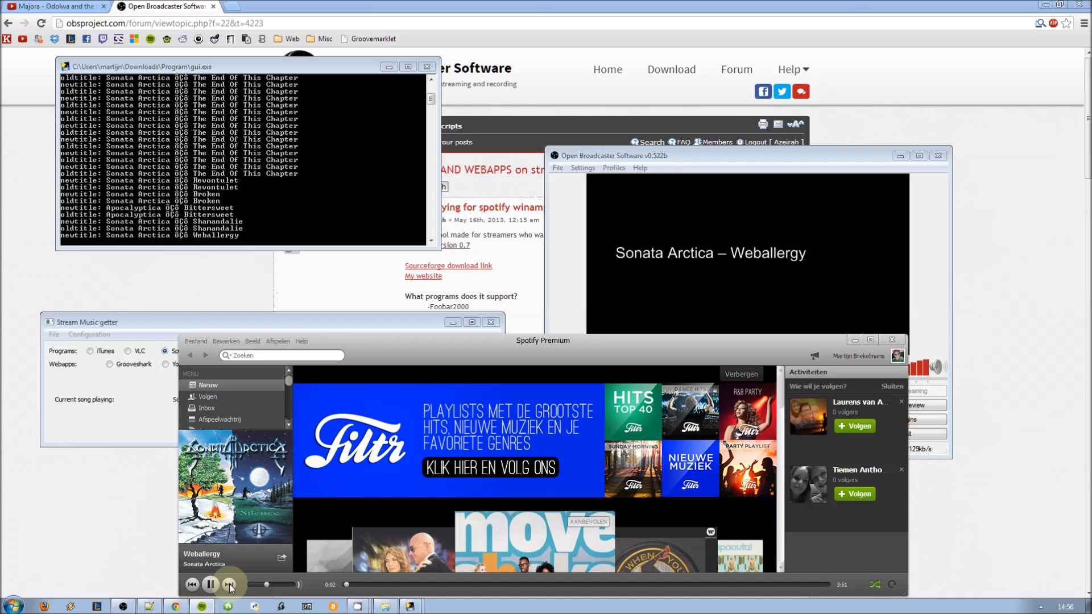
left_click(230, 585)
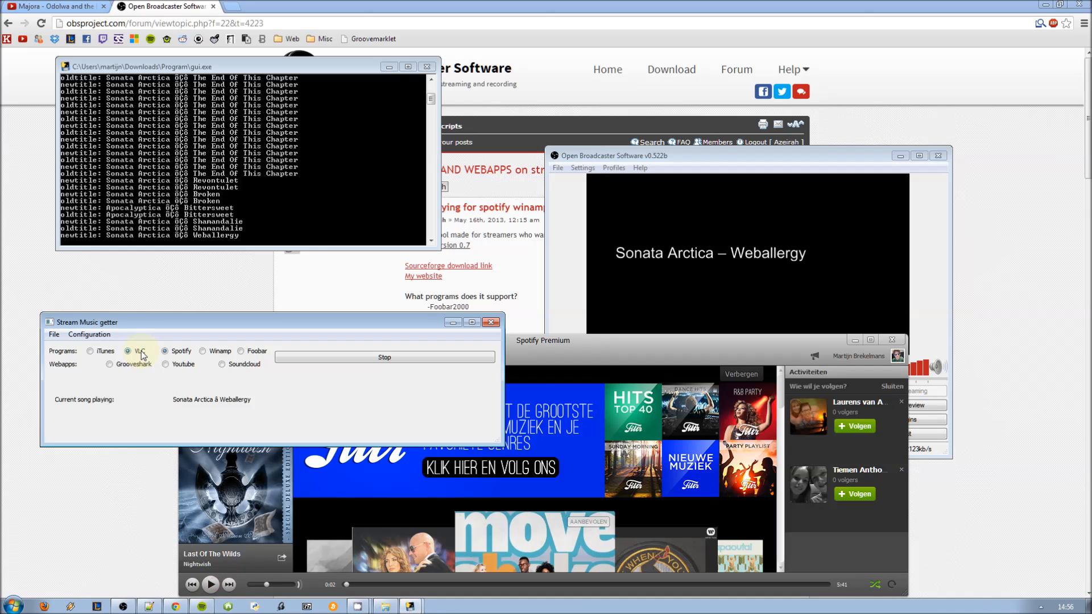
left_click(56, 6)
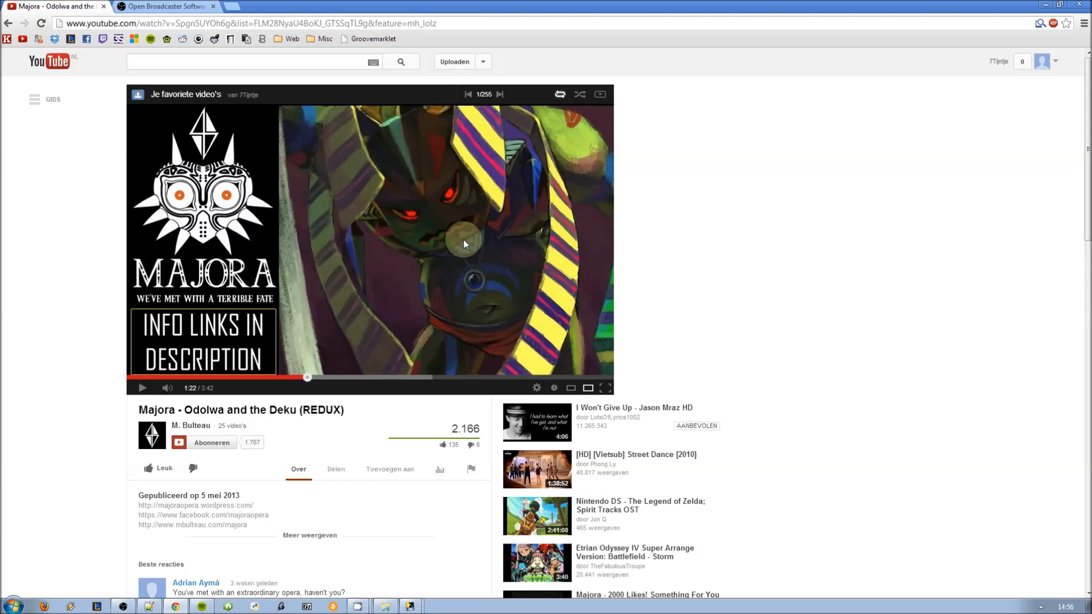